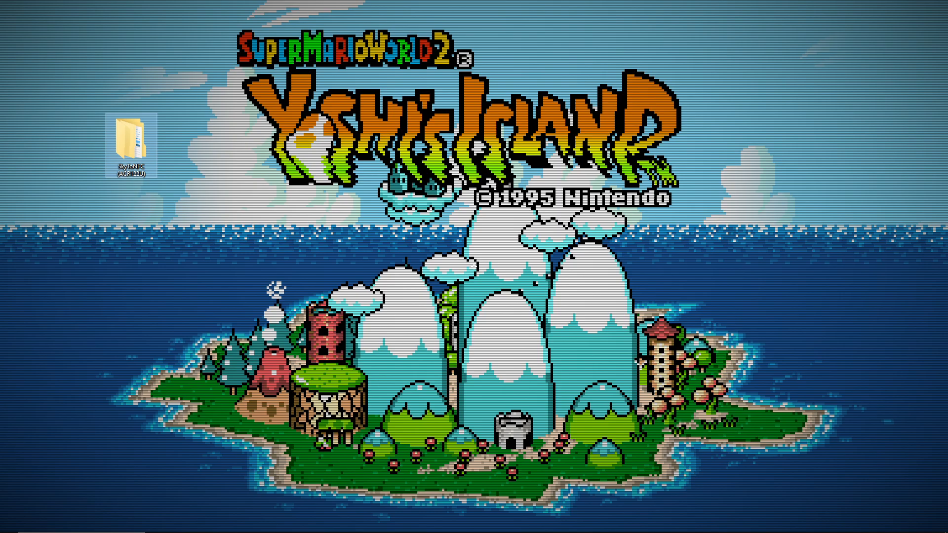
Open the SkyToNFC (ACR122U) folder and go into Card Reader Drivers > ACS.
double_click(132, 138)
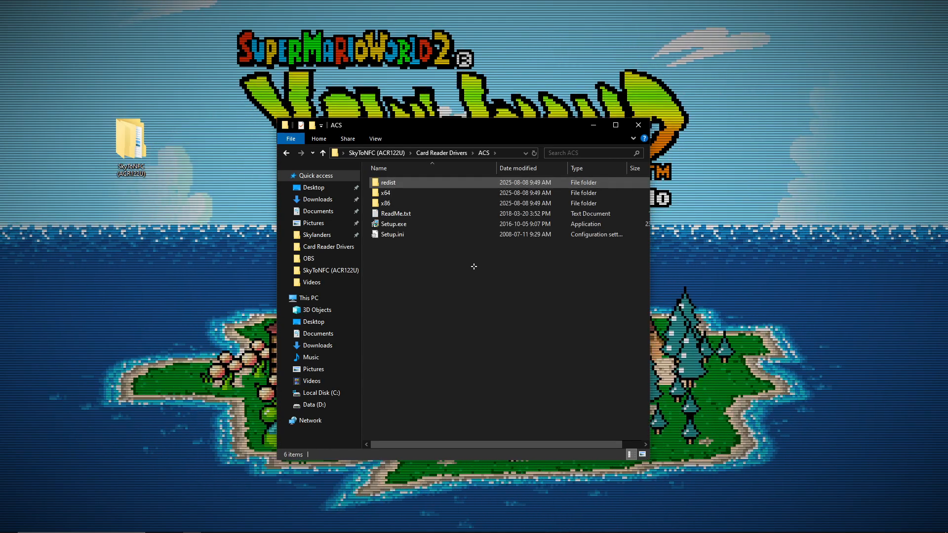
Run Setup.exe and install ACS Unified PC/SC Driver 4.2.8.0 to the default folder.
double_click(394, 224)
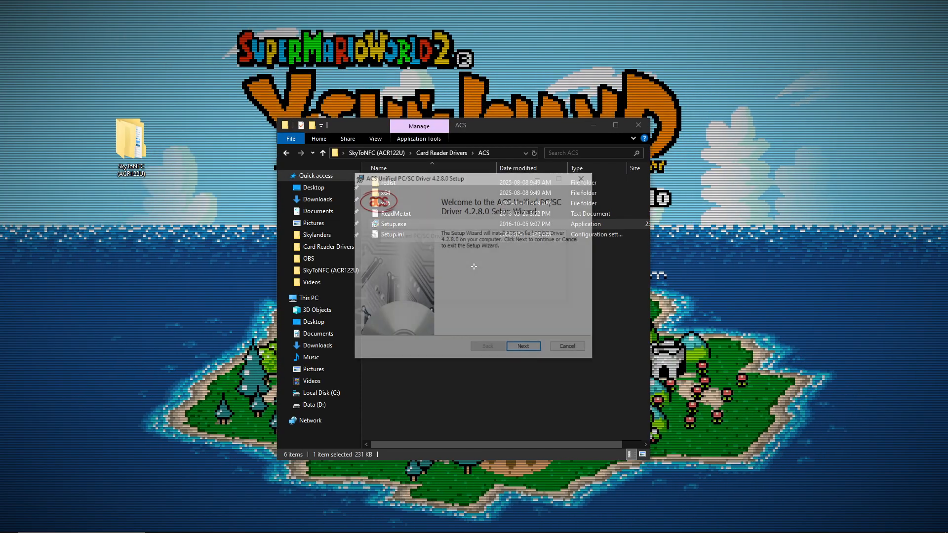
left_click(523, 345)
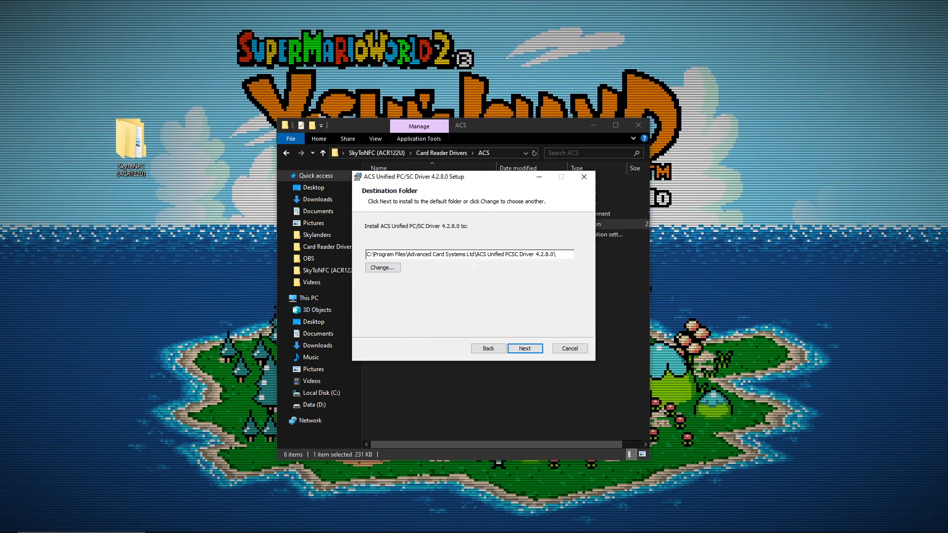
left_click(524, 348)
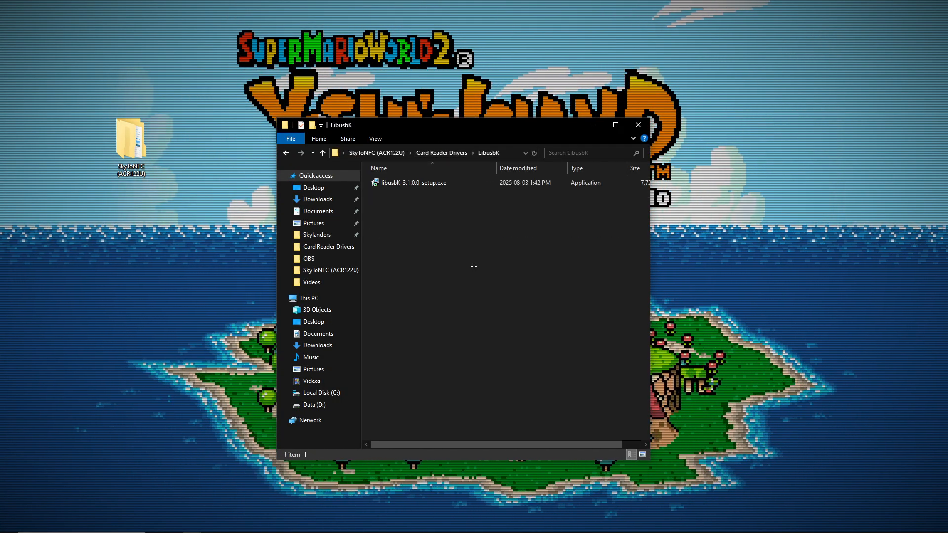
Run libusbK-3.1.0.0-setup.exe with the additional tasks and kernel driver package defaults.
double_click(412, 181)
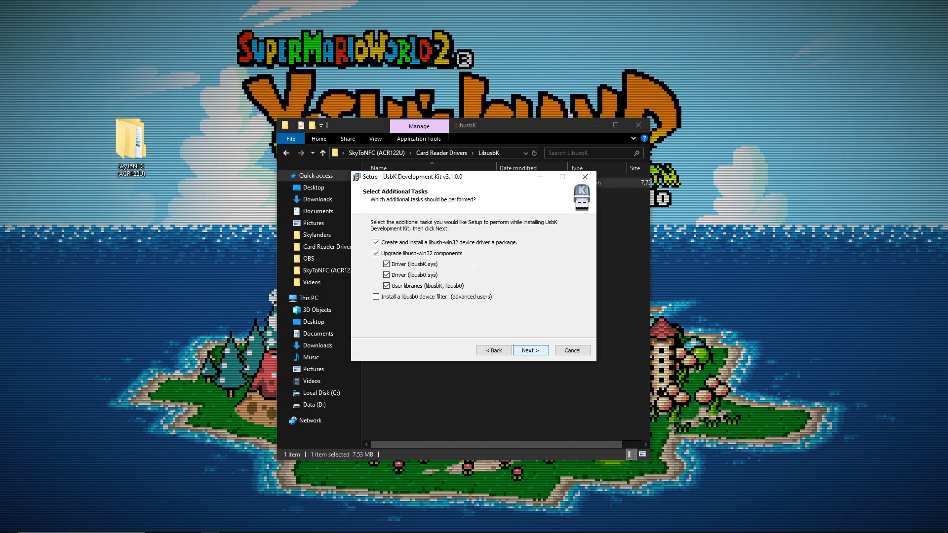
left_click(529, 349)
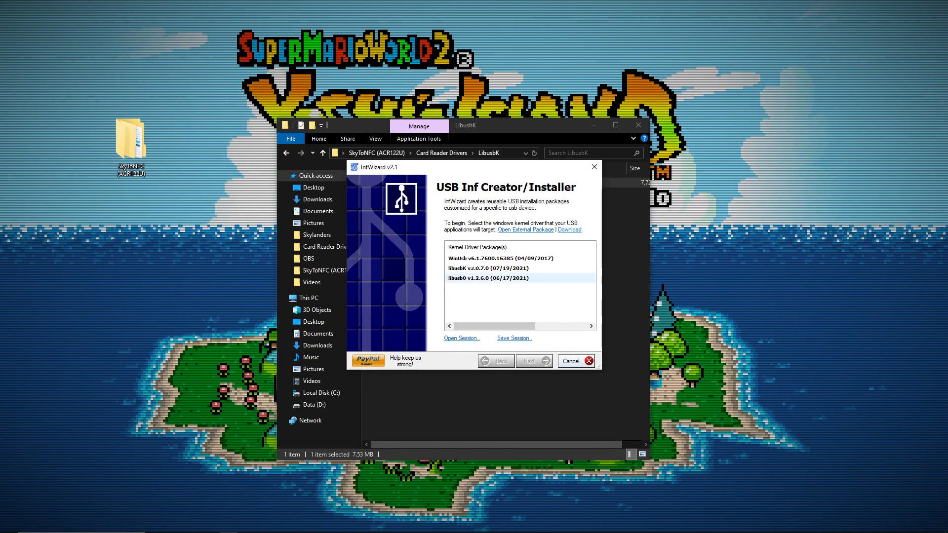
left_click(530, 361)
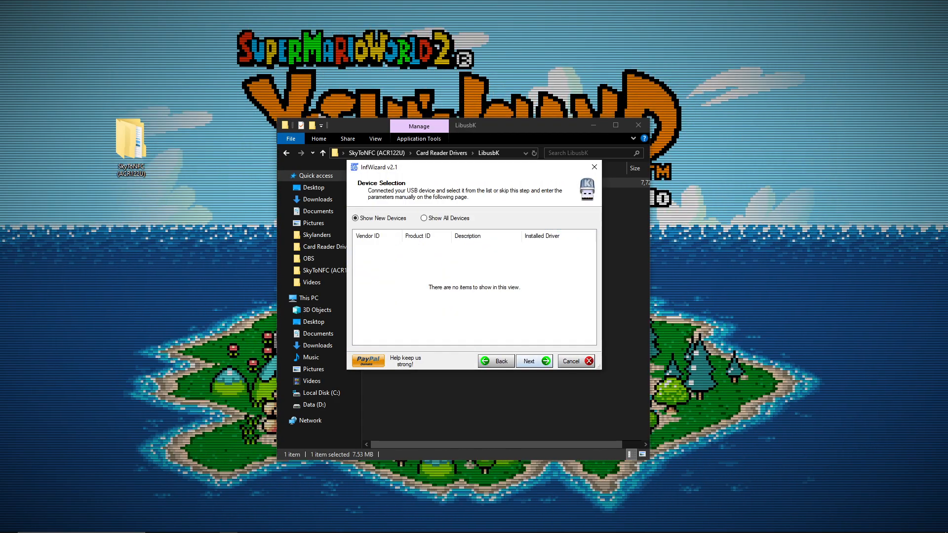
In InfWizard, show all devices, select ACR122U PICC Interface and finish with Install Driver Now.
left_click(424, 217)
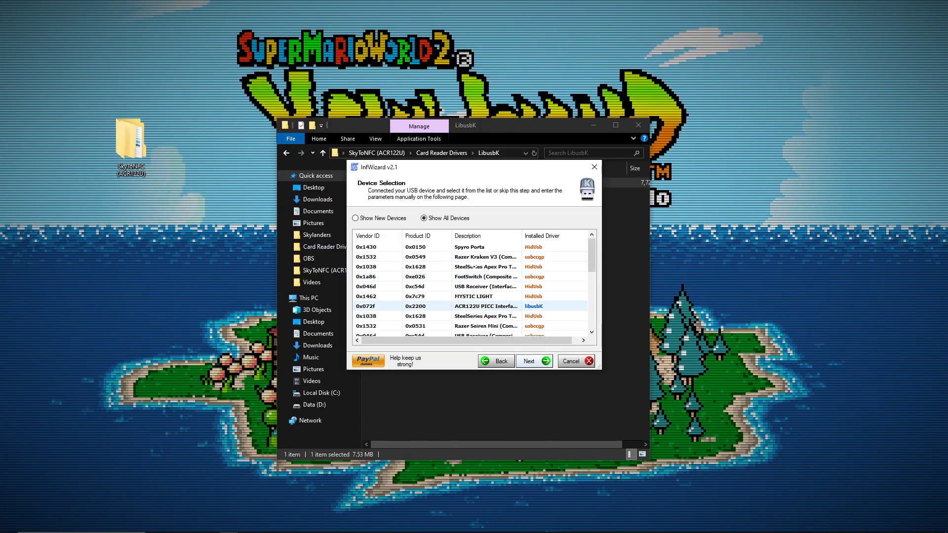
mouse_move(486, 306)
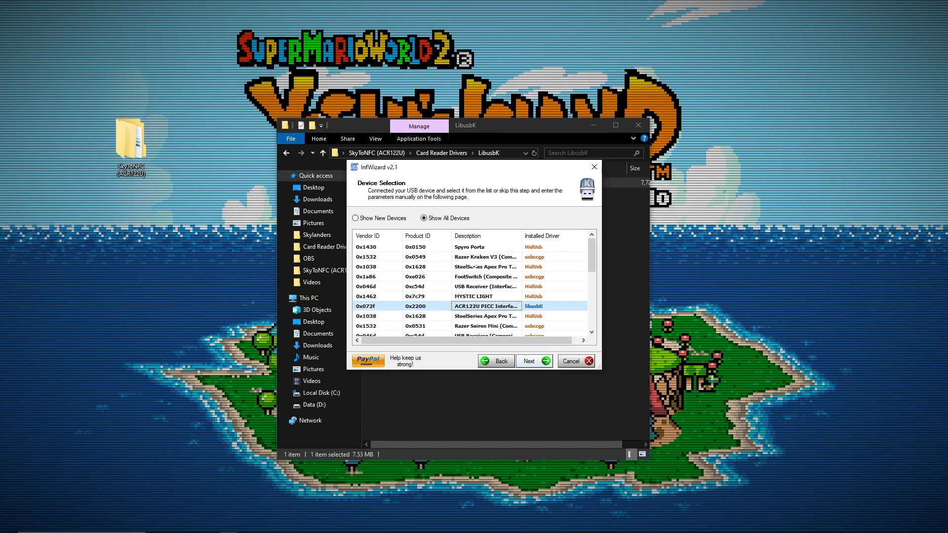
left_click(531, 361)
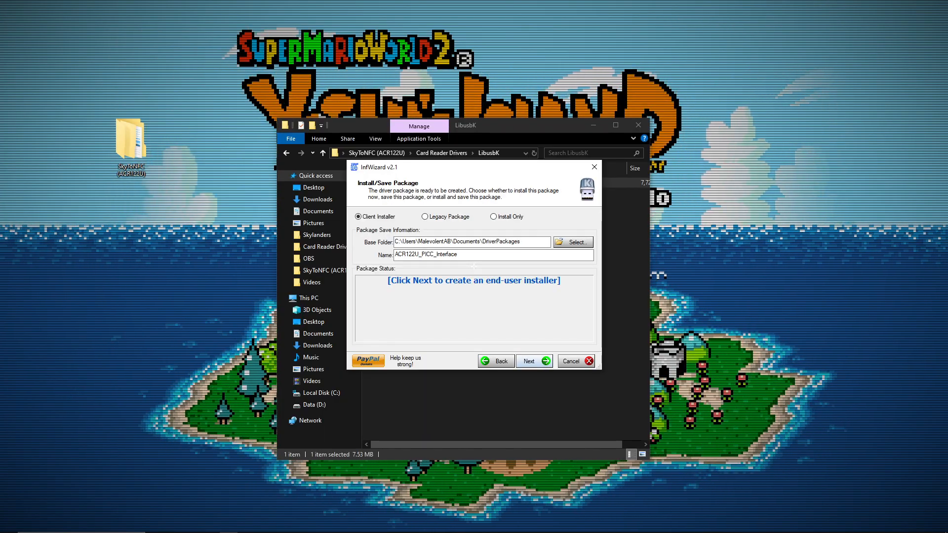
left_click(531, 361)
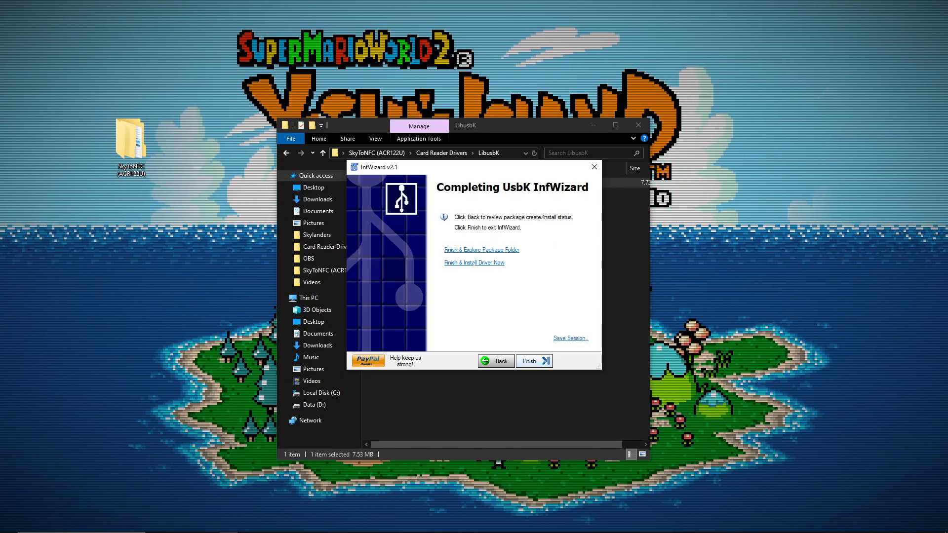
left_click(532, 362)
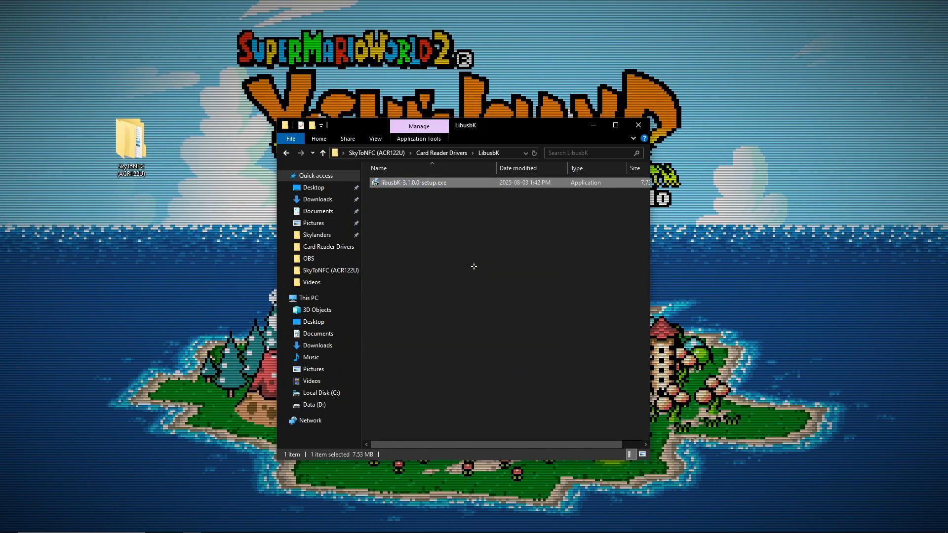
Install the libusbK driver for the ACR122U PICC reader until it reports Device Updated.
double_click(414, 182)
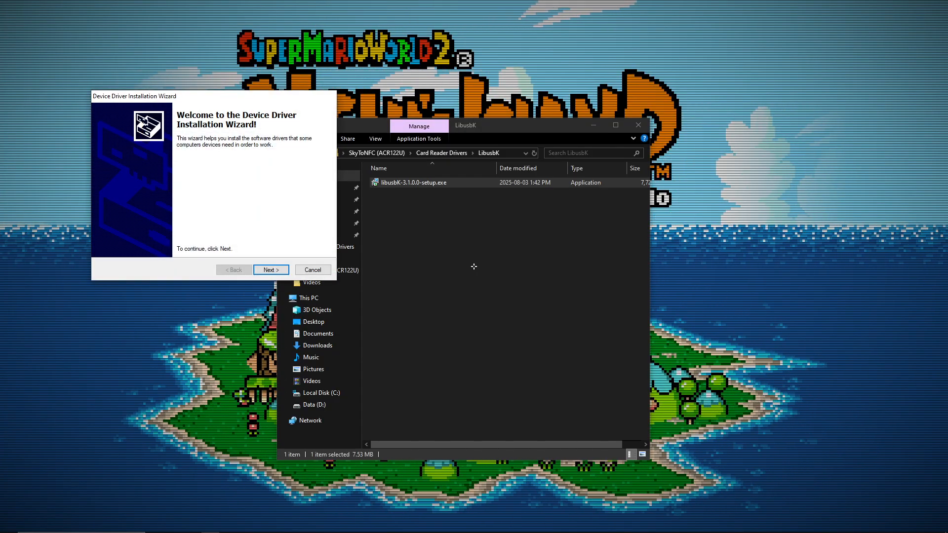
left_click(270, 269)
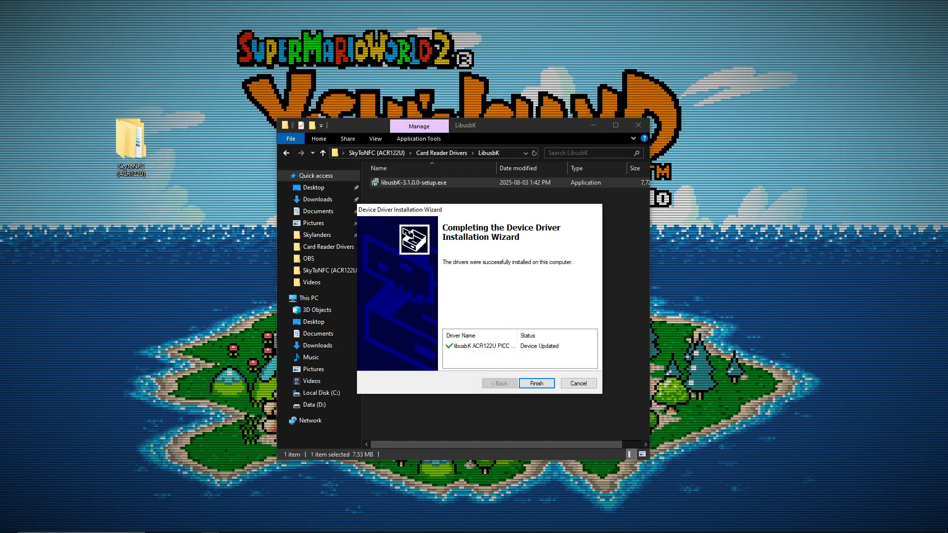
left_click(535, 383)
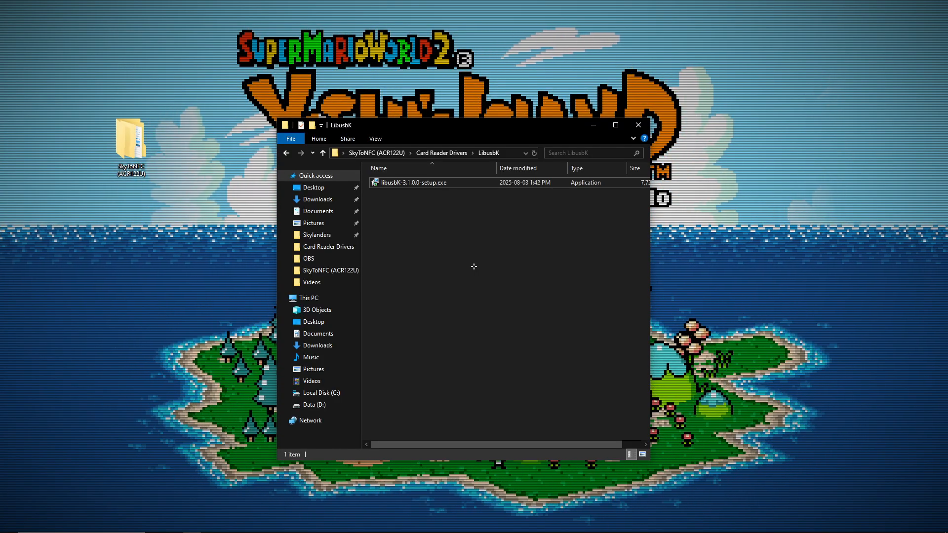
Go up to SkyToNFC (ACR122U) and open the Skylander Source folder with Dolphin.exe.
left_click(330, 152)
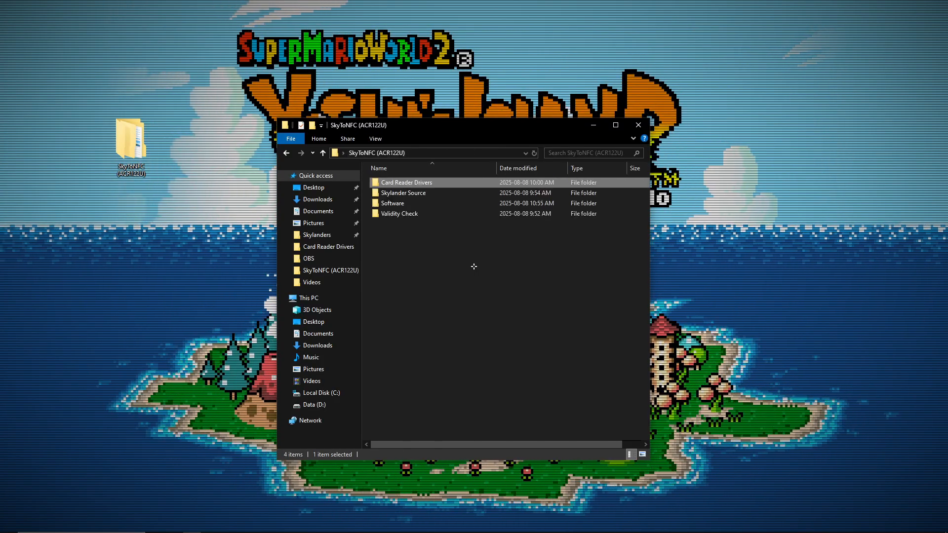
left_click(473, 265)
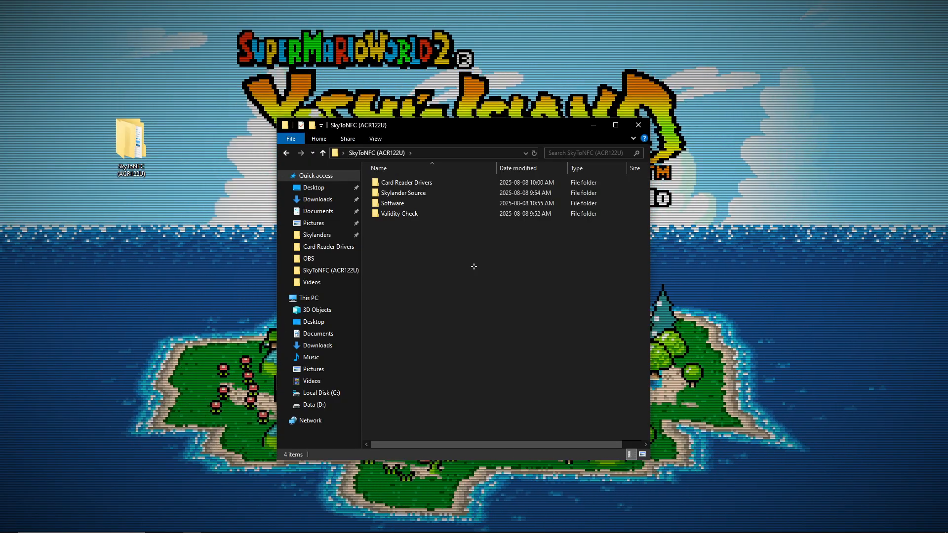
double_click(402, 193)
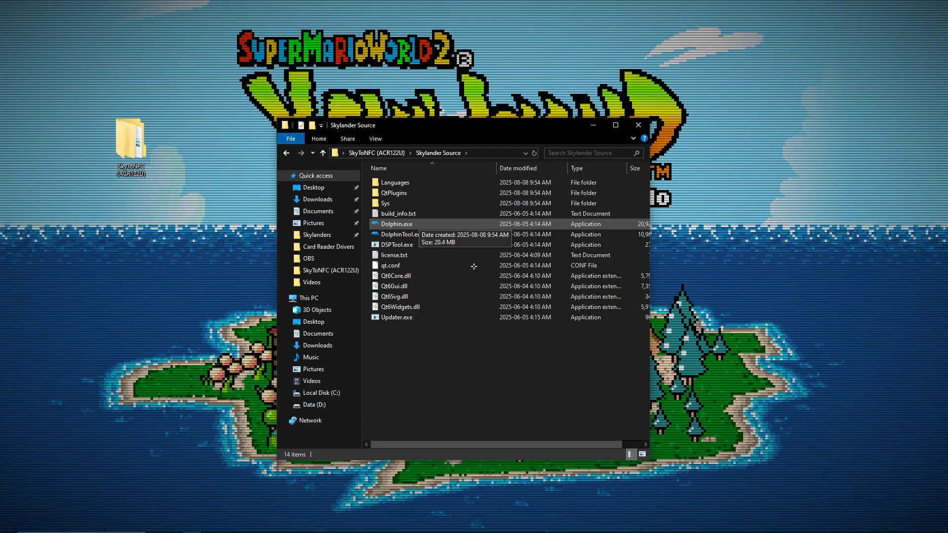
Launch Dolphin.exe and open the Skylanders Manager via Tools > Emulated USB Devices.
double_click(397, 224)
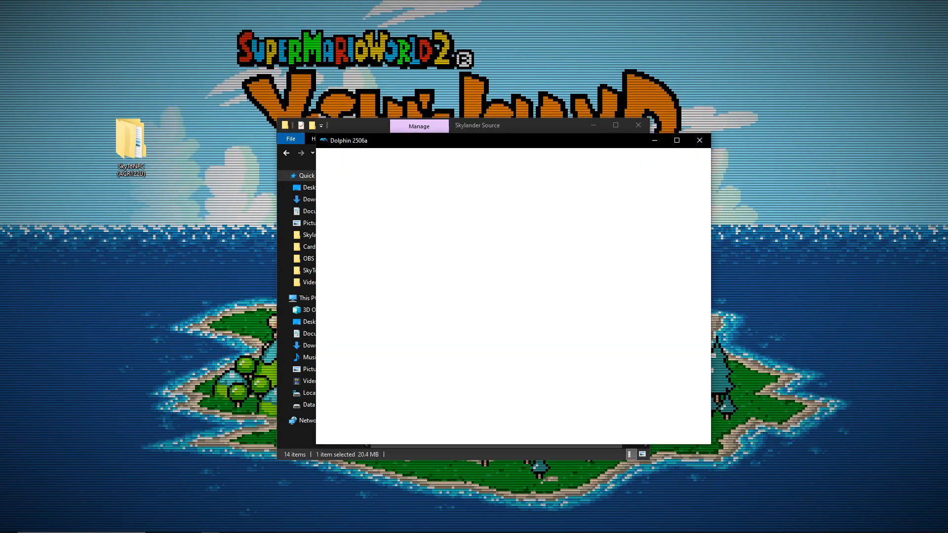
left_click(431, 154)
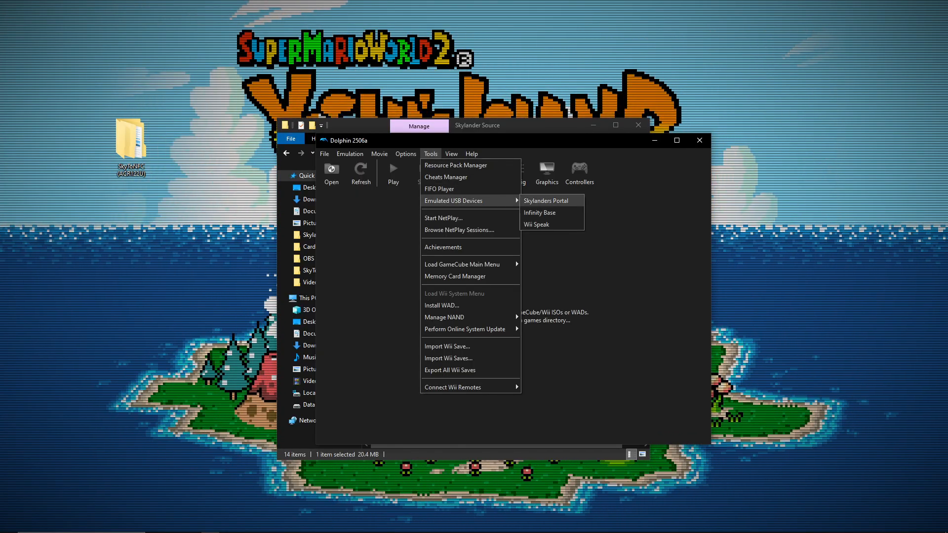
left_click(543, 200)
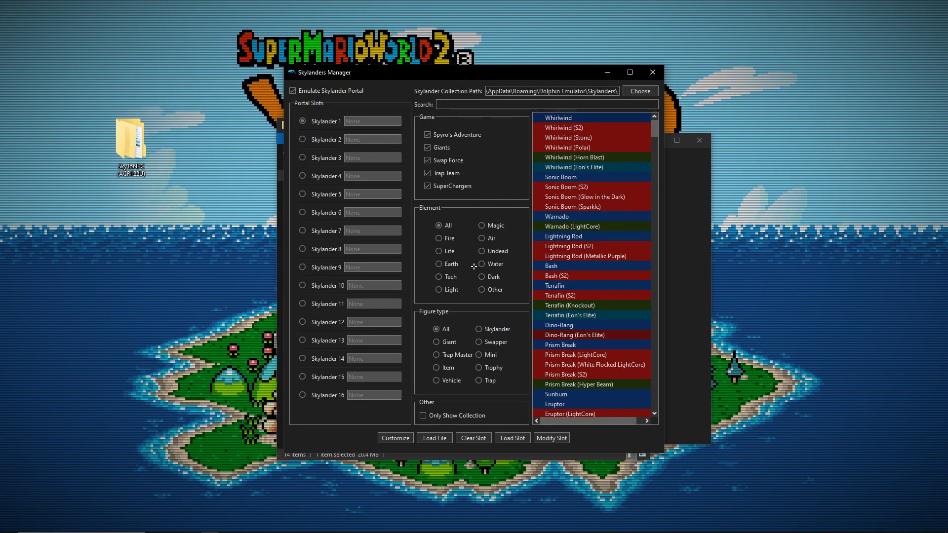
Search 'sun', create a new Sunburn file and place Sunburn on portal slot 1.
triple_click(551, 91)
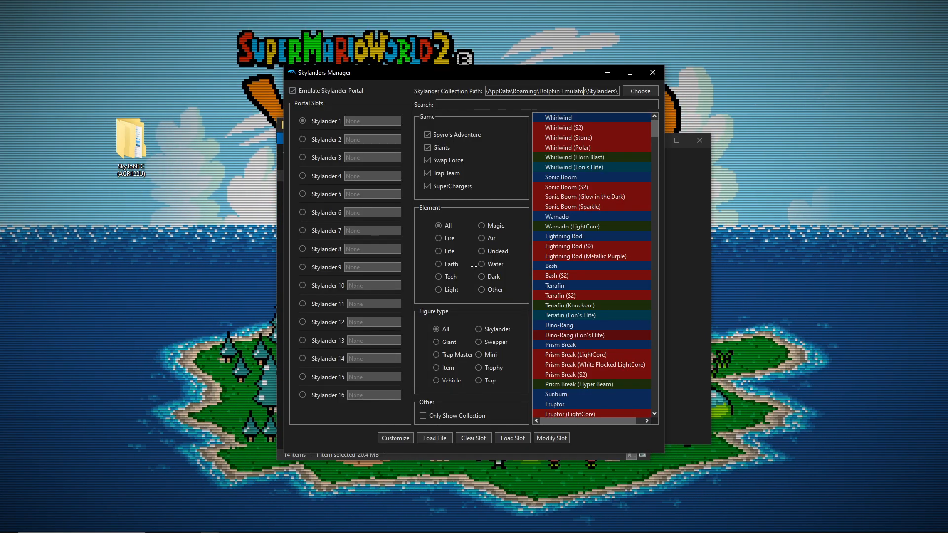
type("sun")
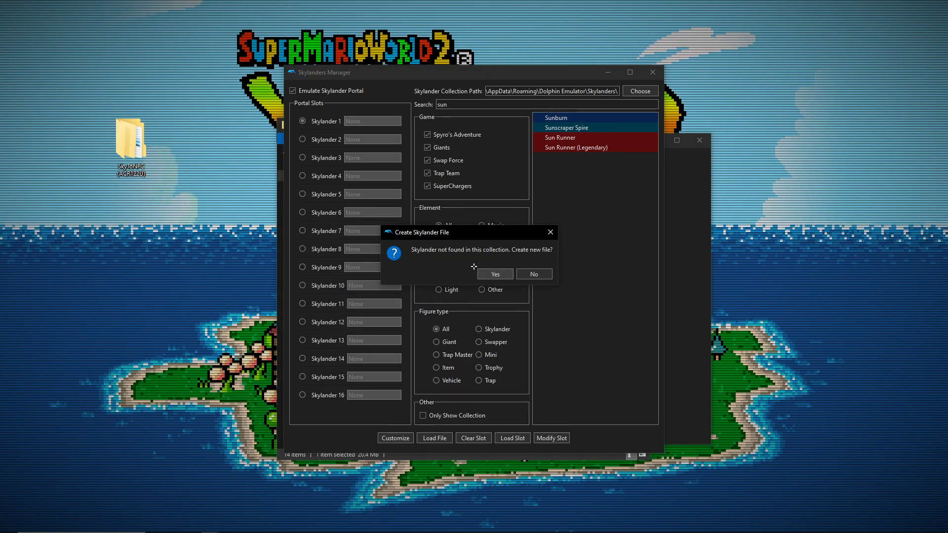
left_click(495, 273)
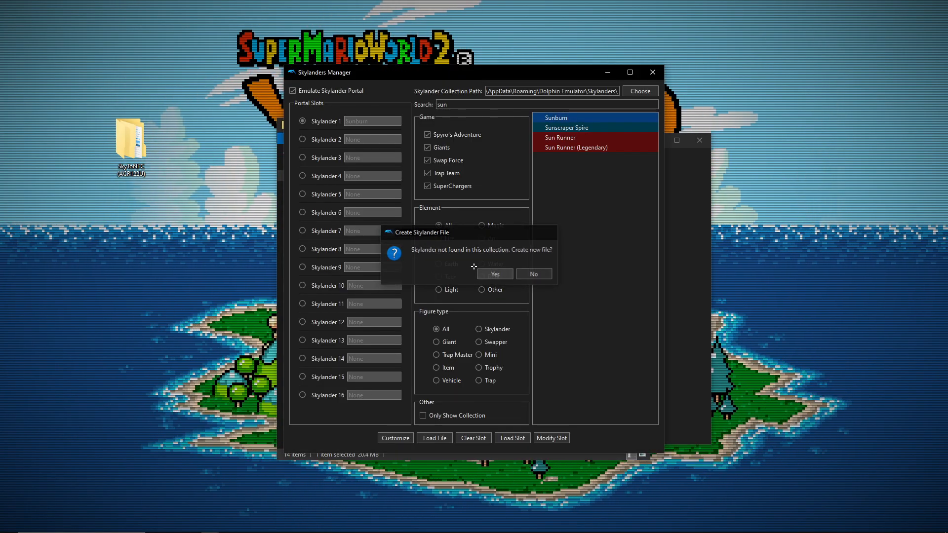
left_click(533, 274)
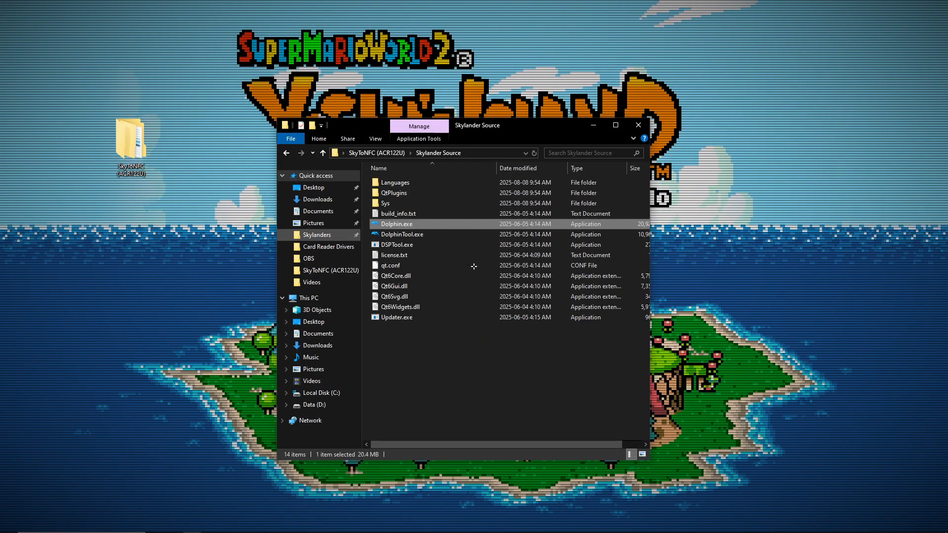
In the Skylanders folder, rename Sunburn.sky to Sunburn.dump and return to the Dolphin Emulator folder.
left_click(430, 152)
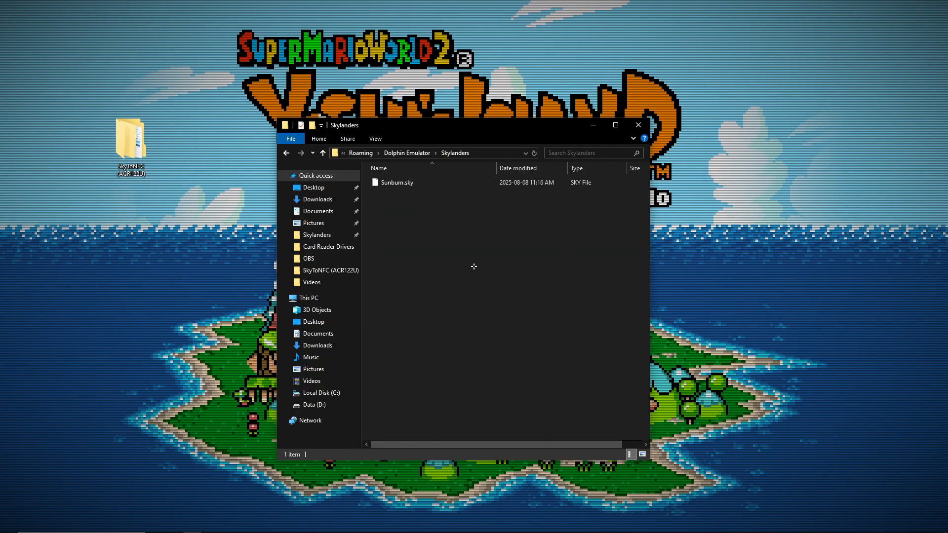
left_click(397, 181)
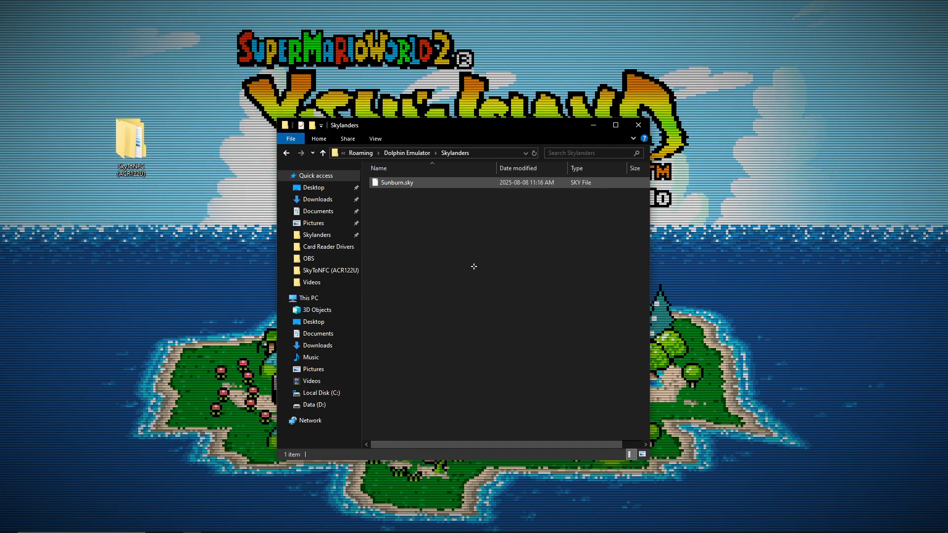
left_click(375, 139)
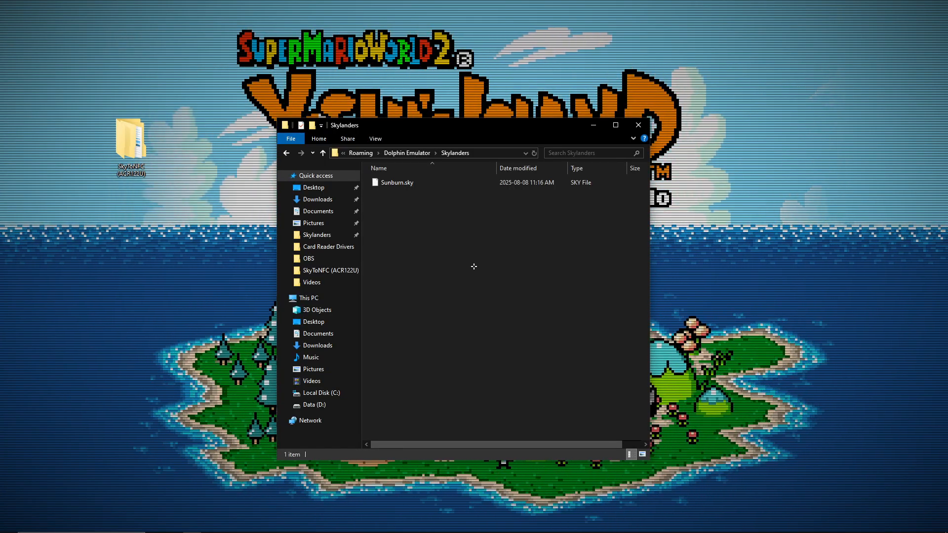
left_click(397, 182)
type("dunp")
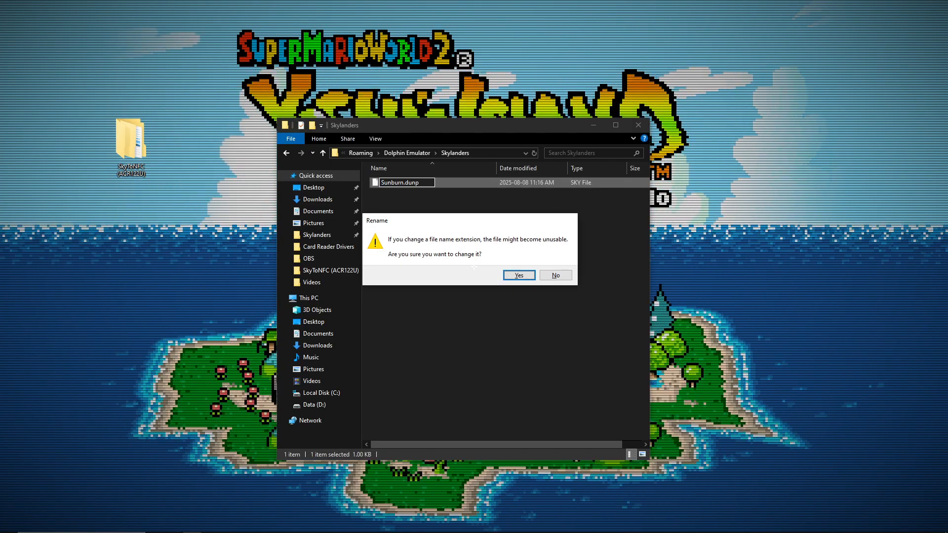
left_click(517, 275)
type("m")
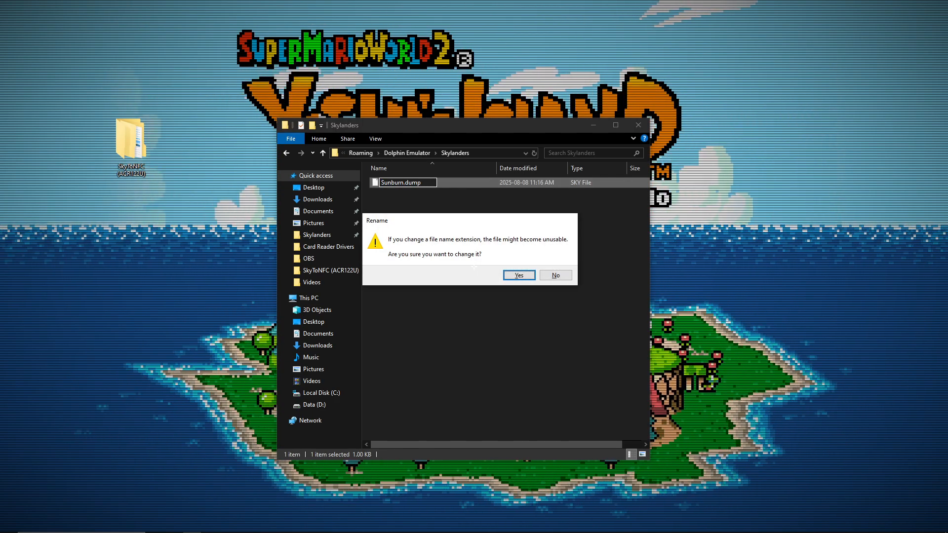
left_click(519, 275)
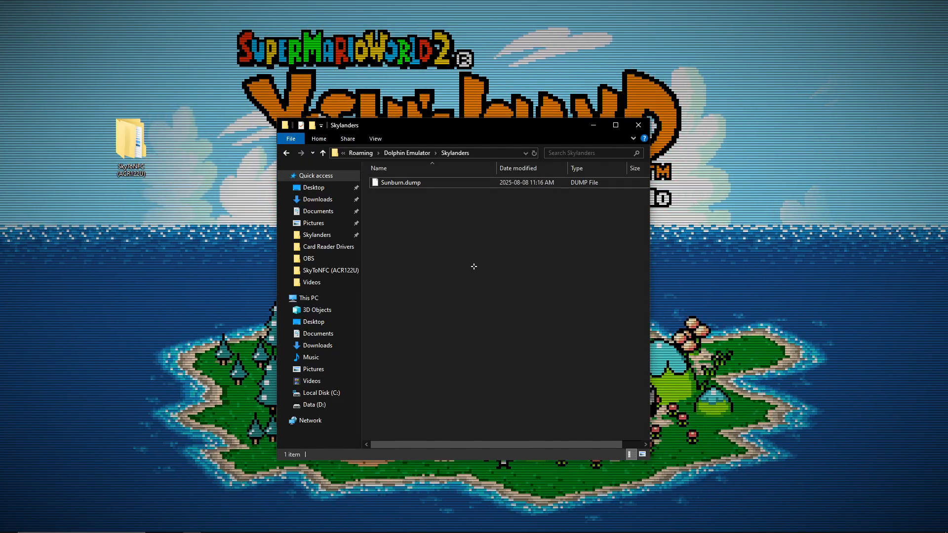
left_click(405, 152)
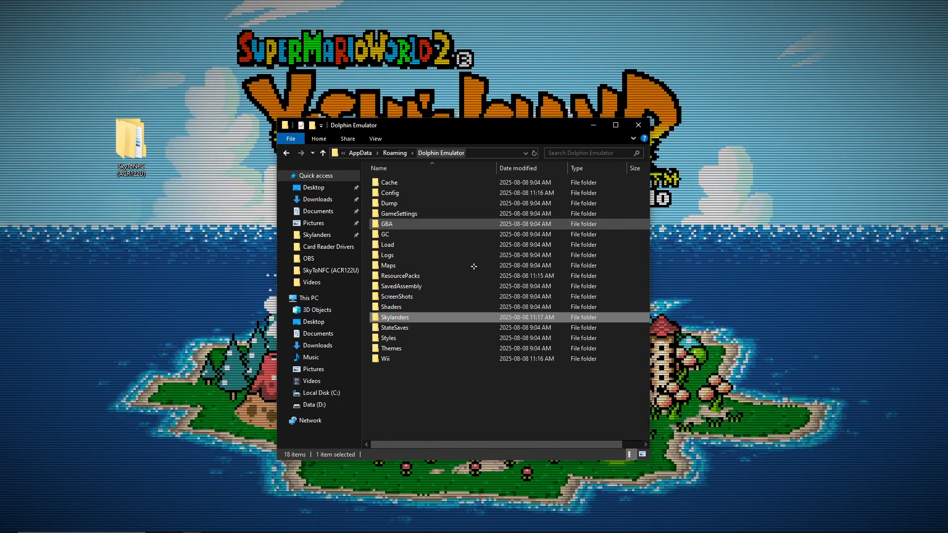
Go to SkyToNFC (ACR122U) and open the Software folder holding YetAnotherMifareTool.exe.
right_click(394, 317)
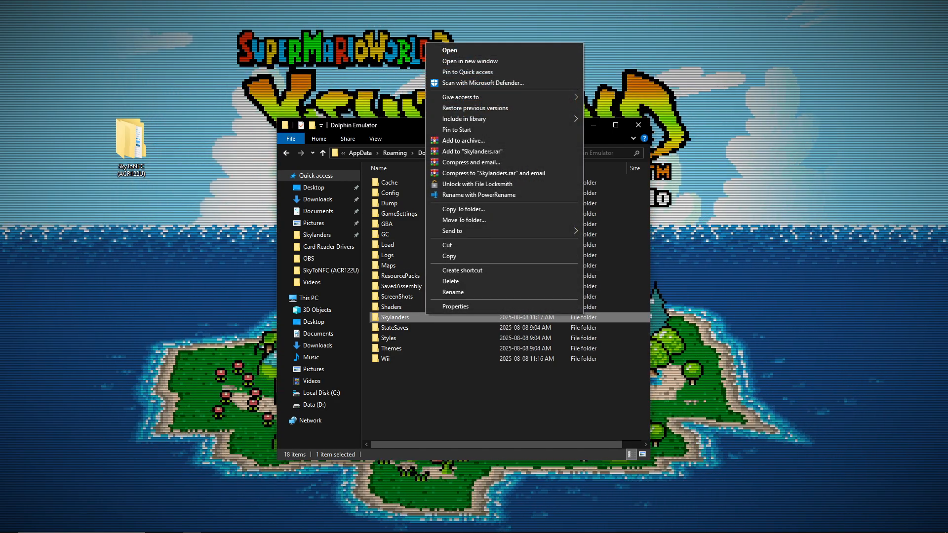
left_click(448, 51)
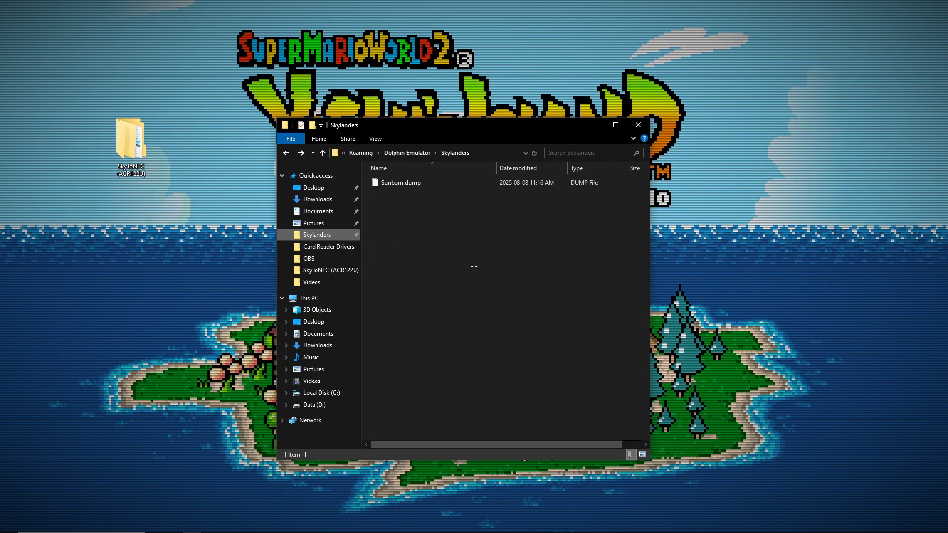
left_click(330, 271)
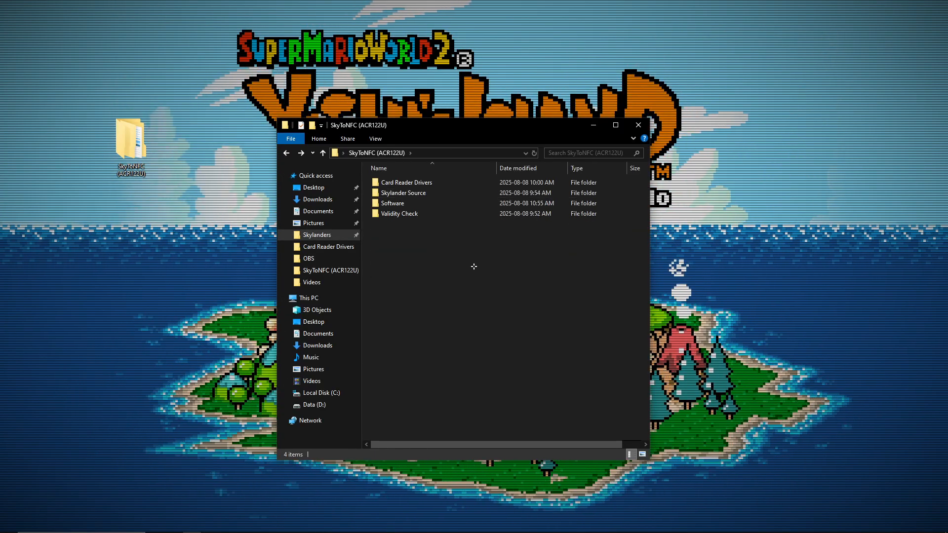
left_click(392, 203)
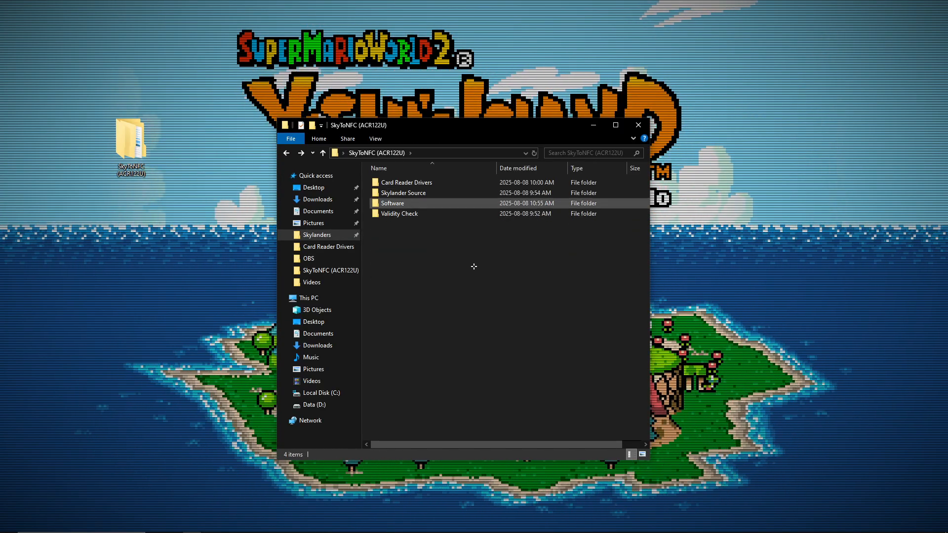
double_click(392, 204)
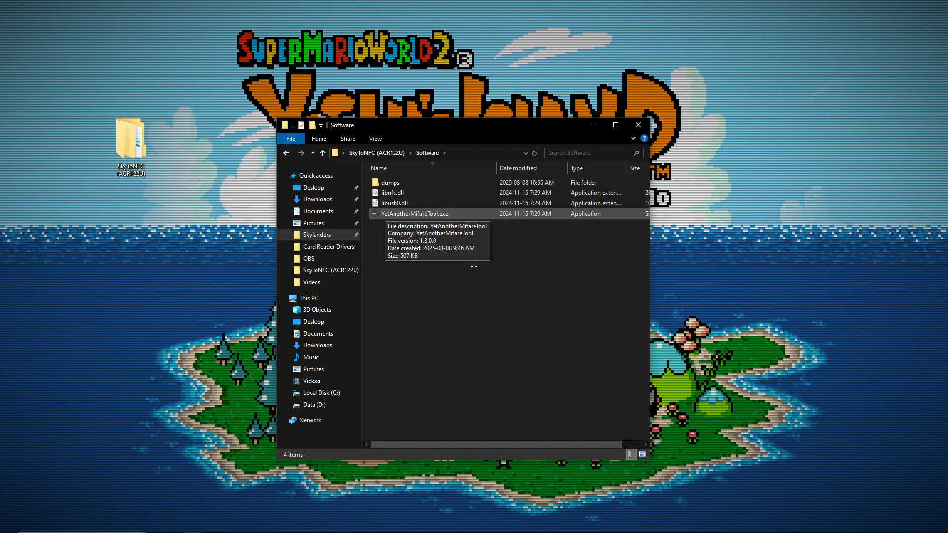
Launch YetAnotherMifareTool, identify the Gen1A card and read all 16 sectors into a backup dump.
double_click(415, 214)
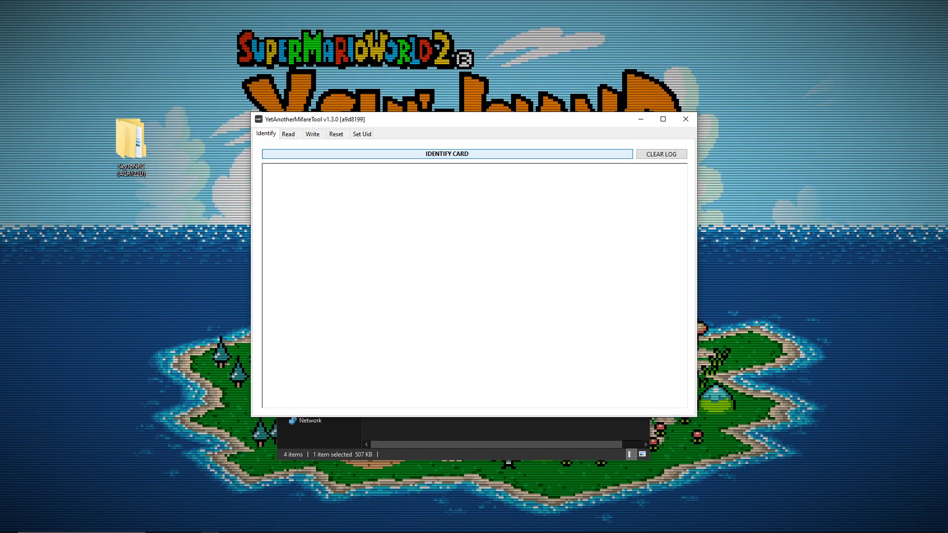
left_click(446, 154)
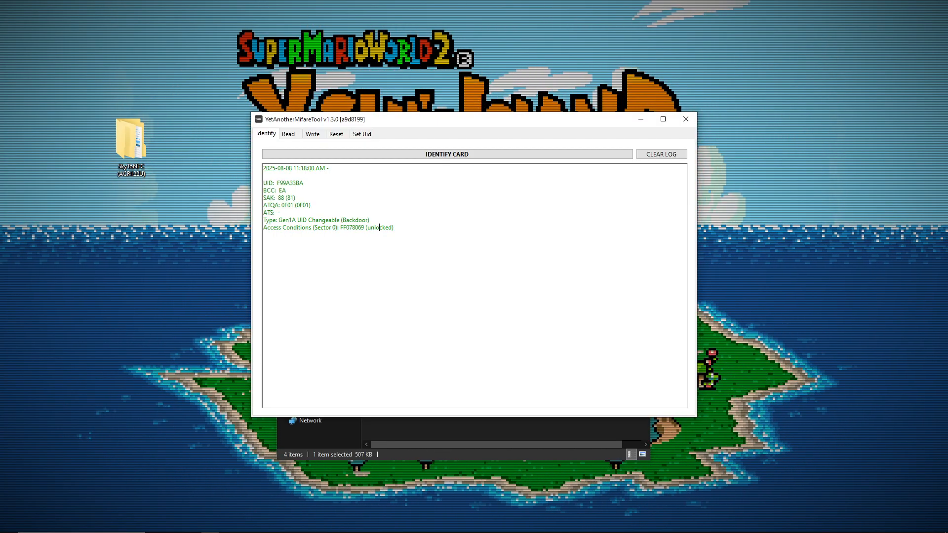
left_click(288, 133)
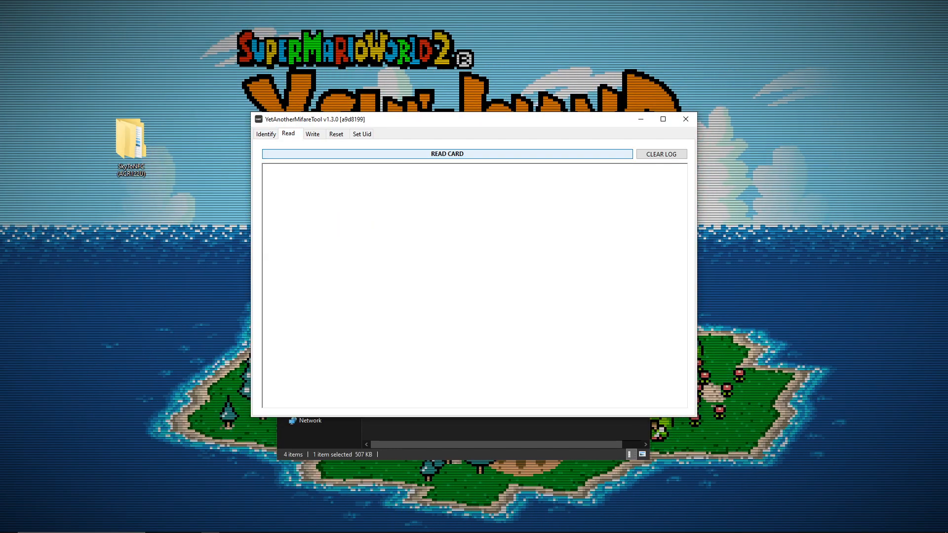
left_click(447, 154)
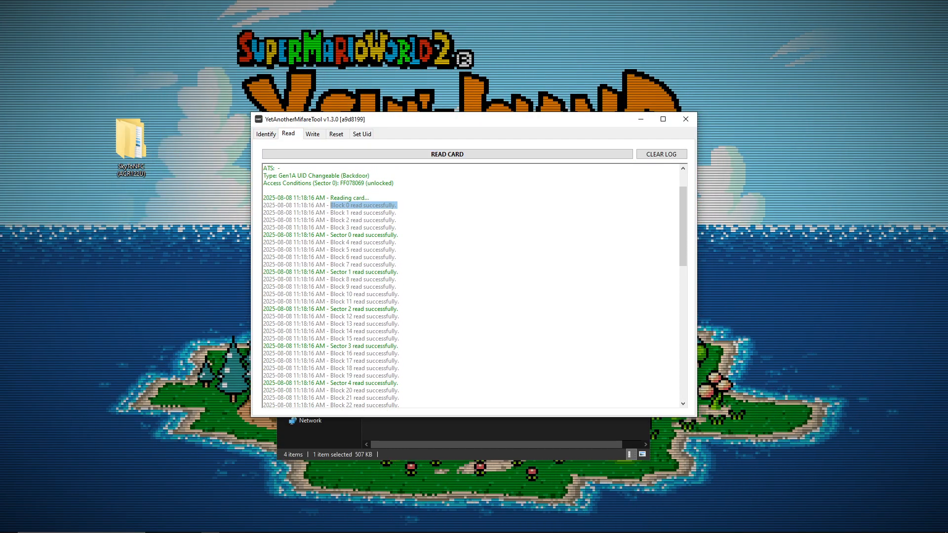
scroll("down", 3)
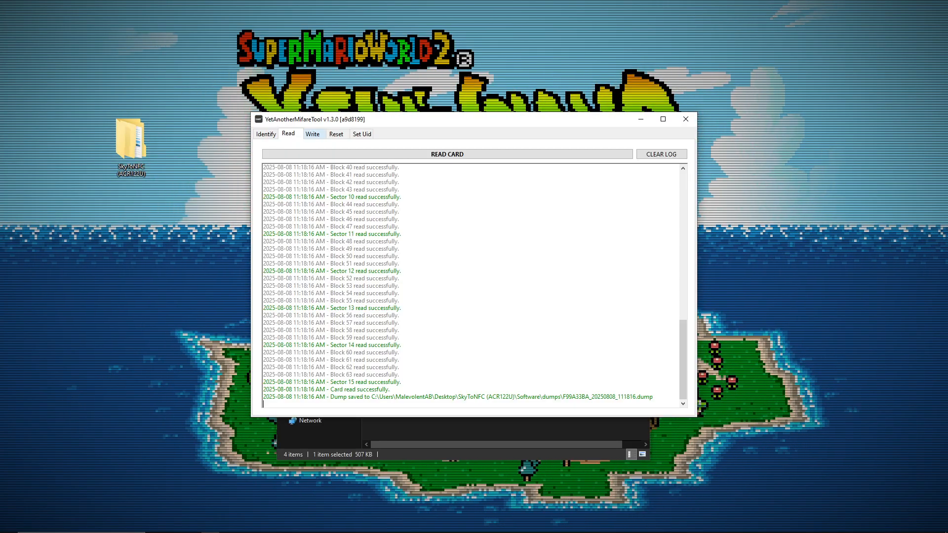
Load Sunburn.dump from the Skylanders folder as the dump to write.
left_click(313, 133)
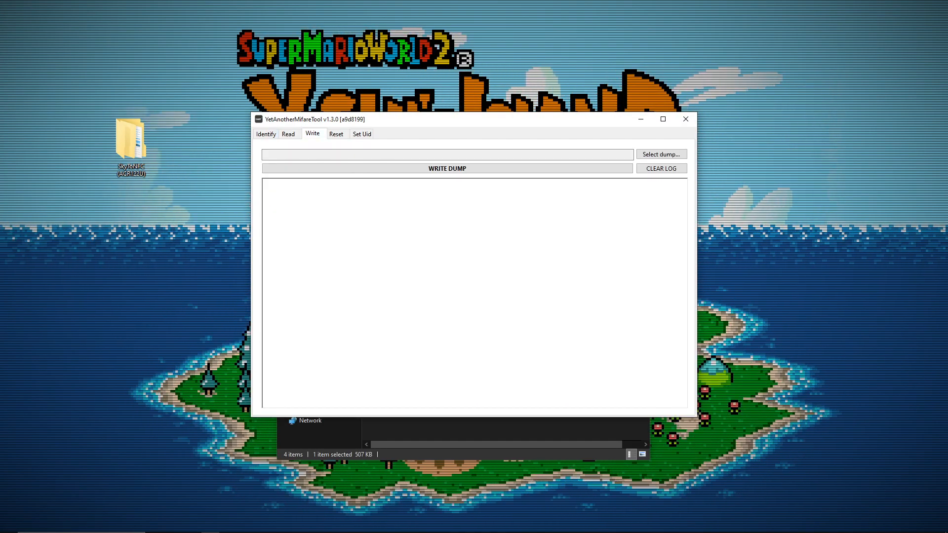
left_click(661, 154)
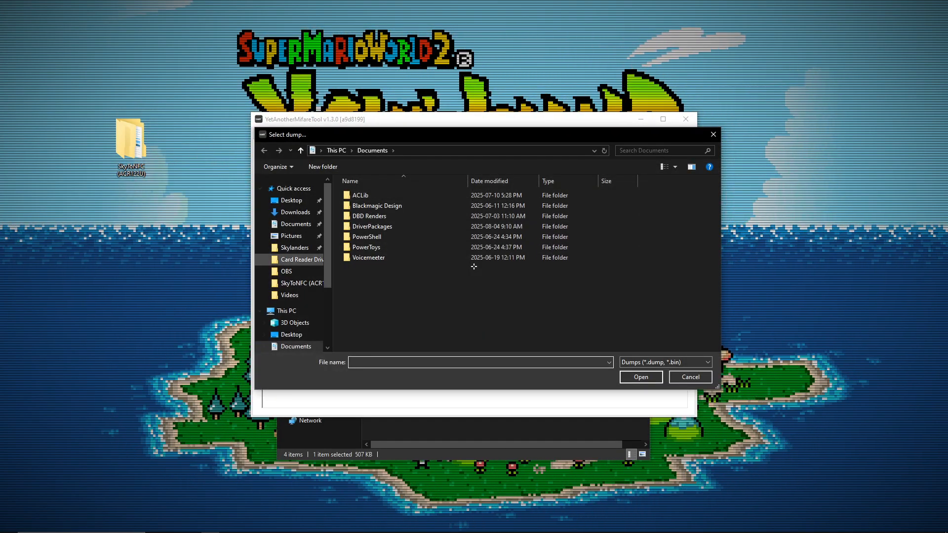
left_click(295, 248)
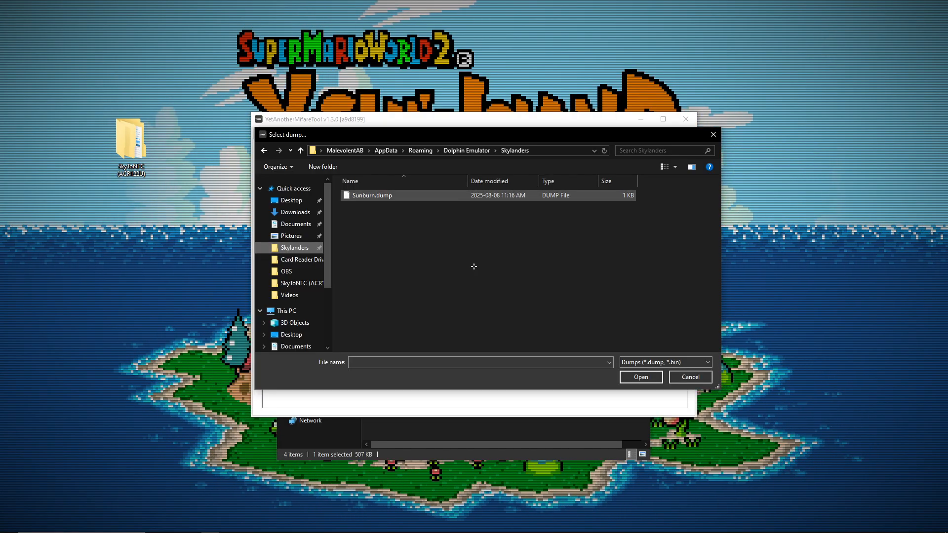
left_click(373, 195)
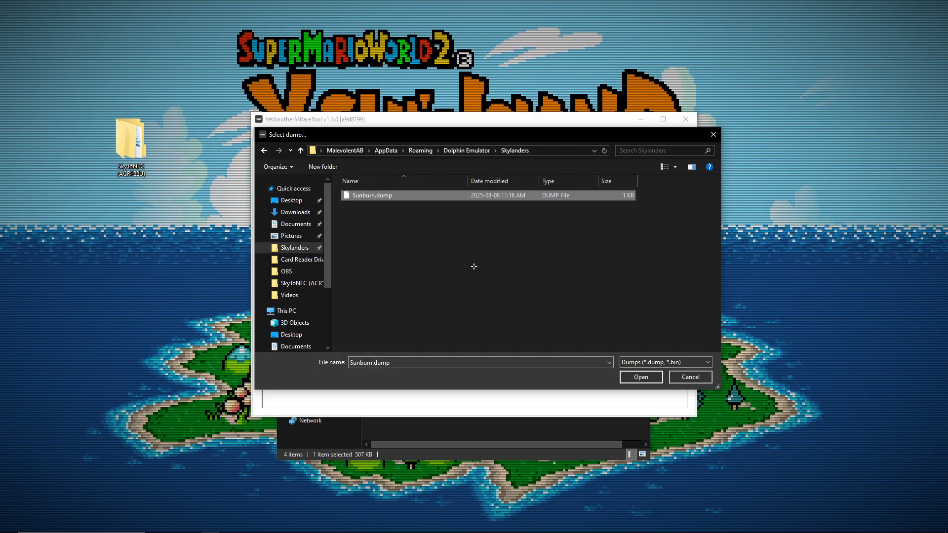
left_click(640, 376)
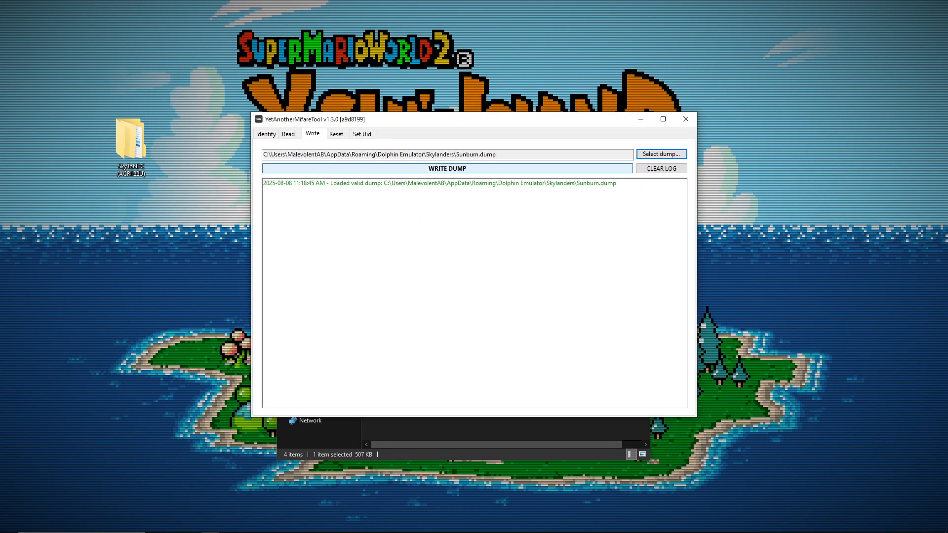
Write the Sunburn dump onto the card, all sectors and the manufacturer block succeeding.
left_click(446, 168)
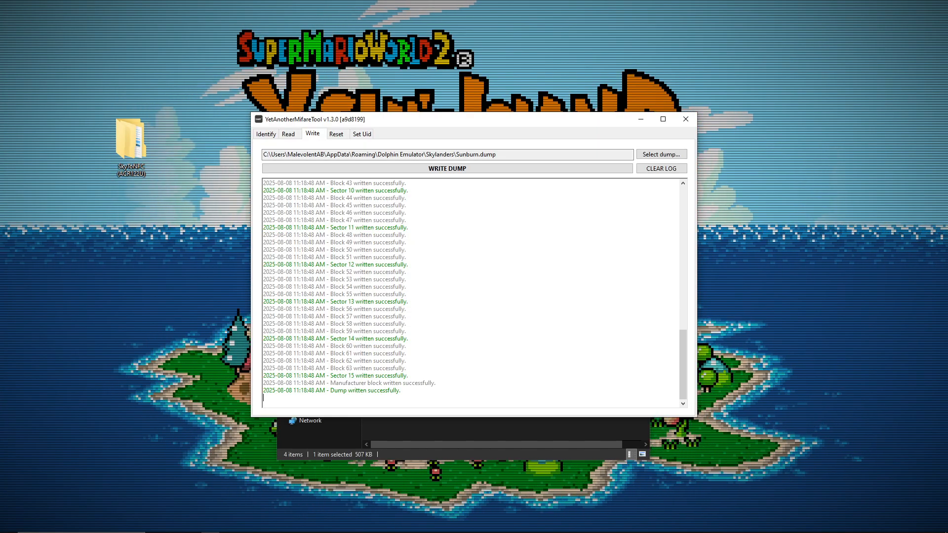
left_click(335, 133)
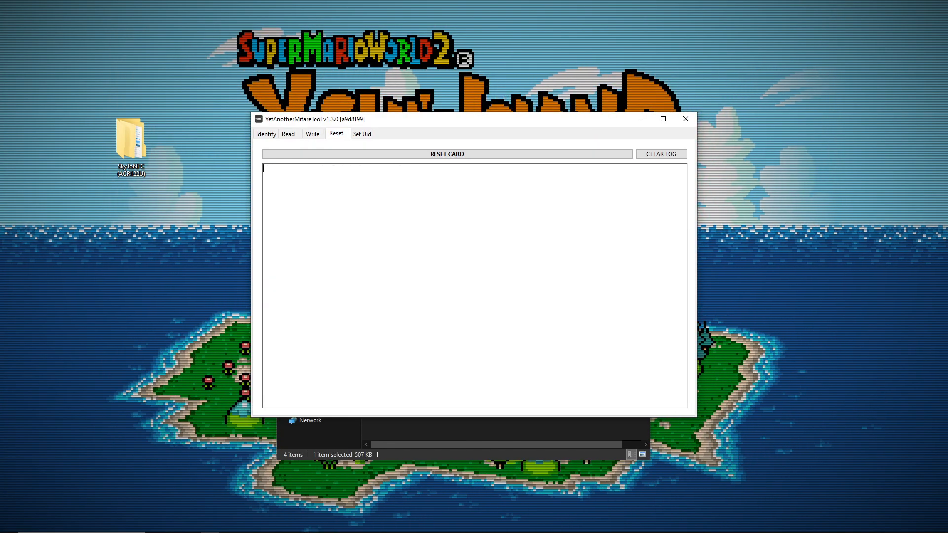
Reset the card, confirming the reset so its blocks are cleared, and return to reading.
left_click(447, 154)
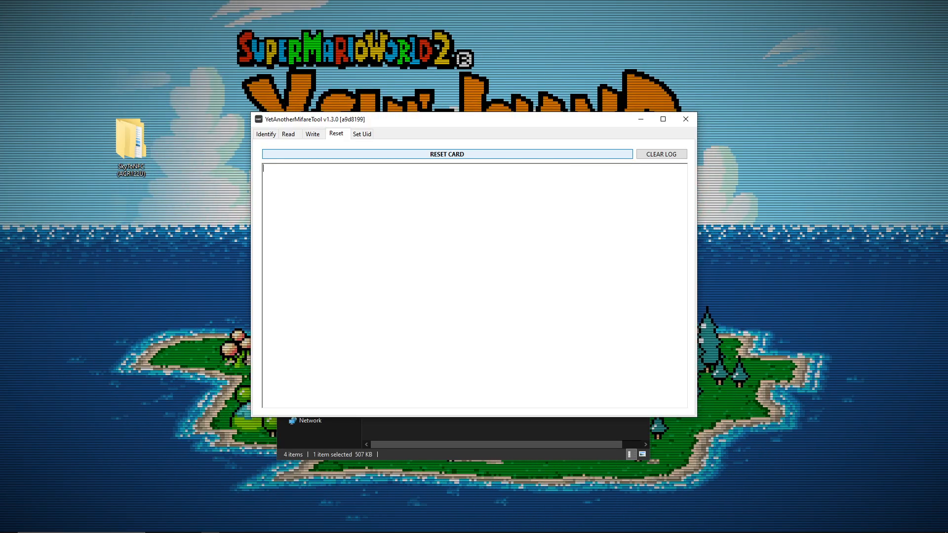
left_click(446, 154)
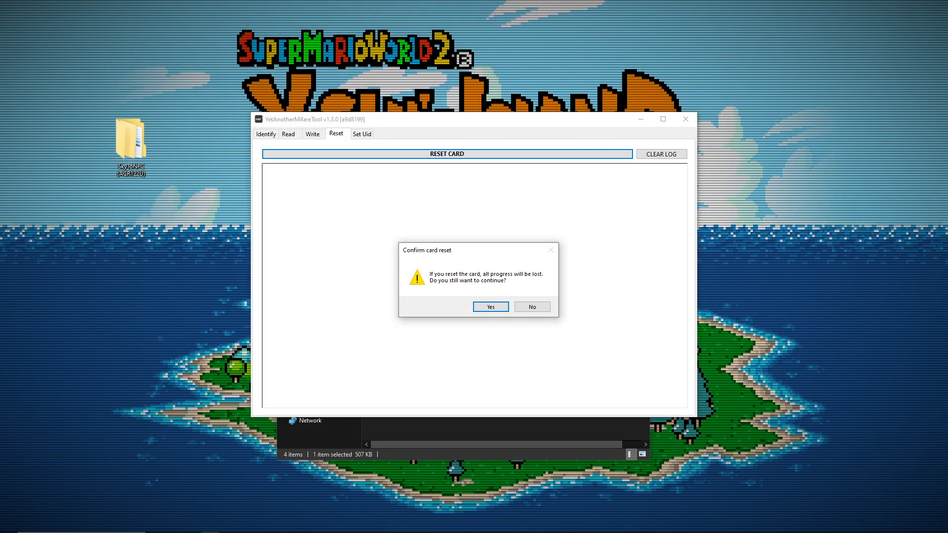
left_click(489, 306)
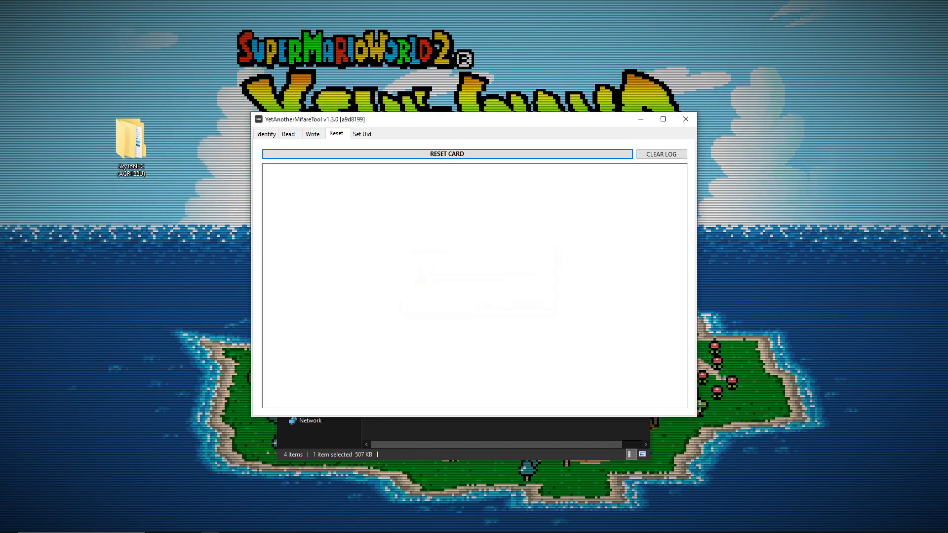
left_click(446, 154)
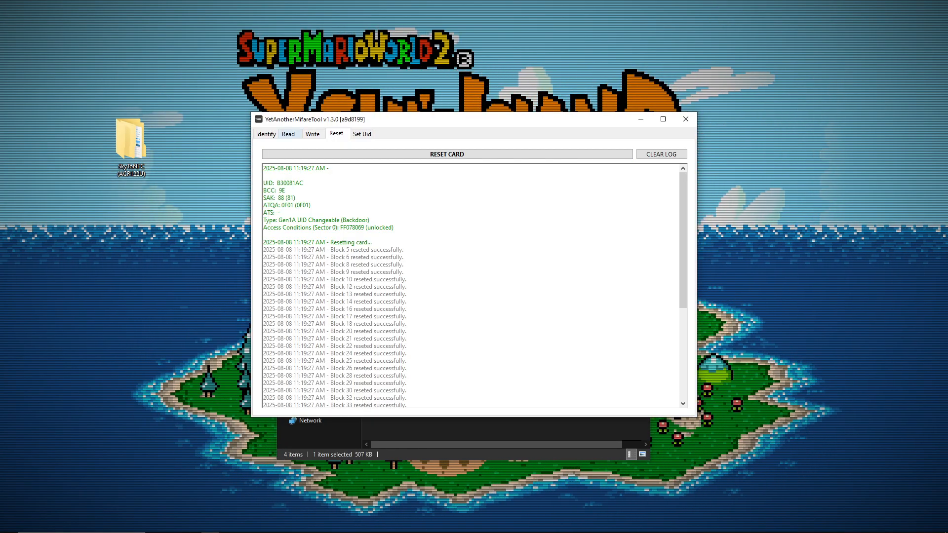
left_click(288, 133)
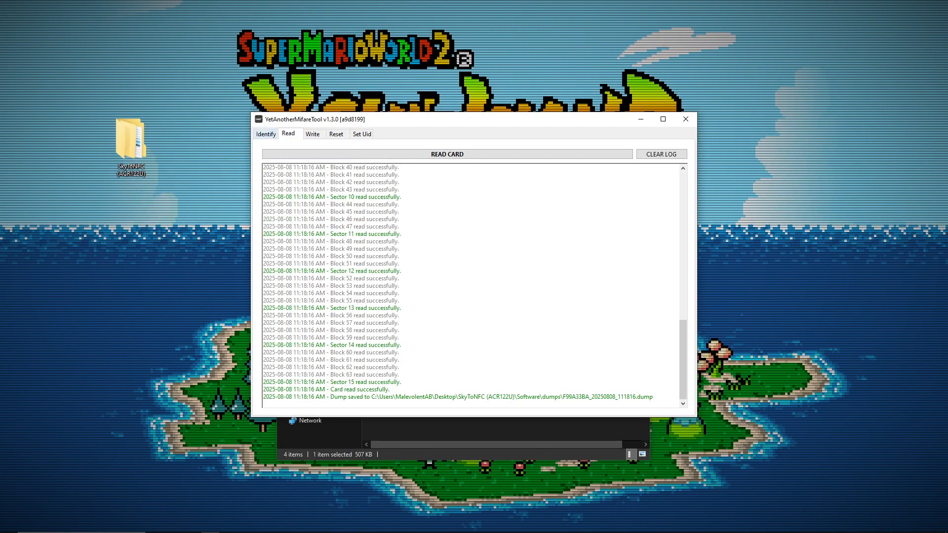
Identify and reread the card's data, then close YetAnotherMifareTool.
left_click(265, 134)
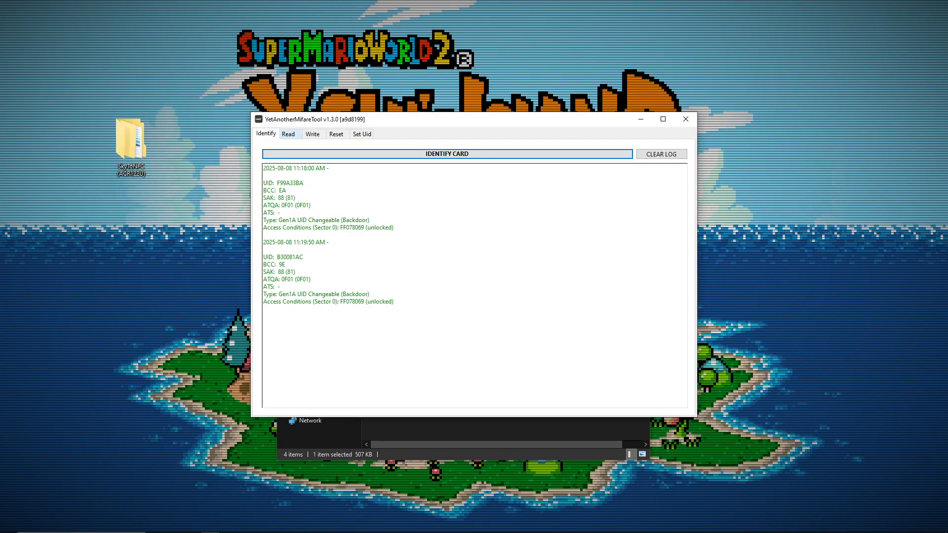
left_click(289, 133)
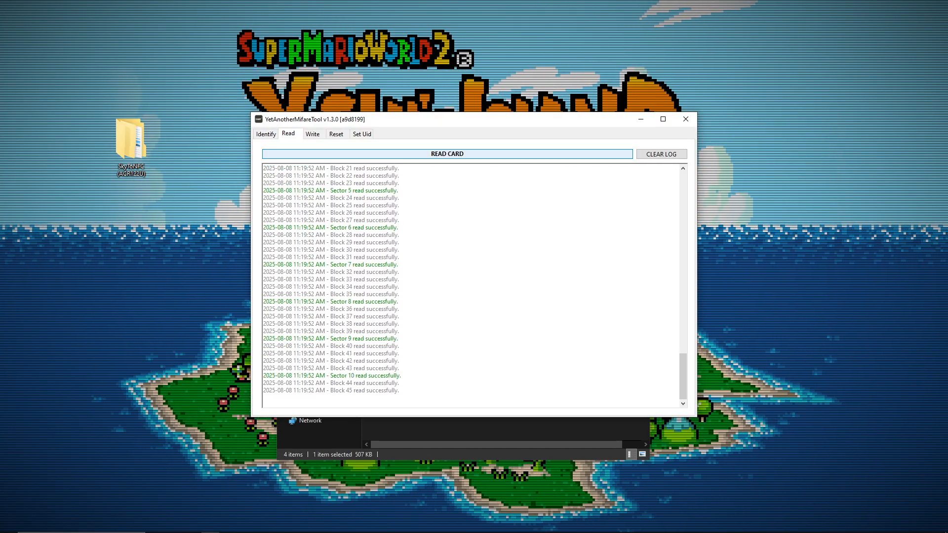
left_click(313, 134)
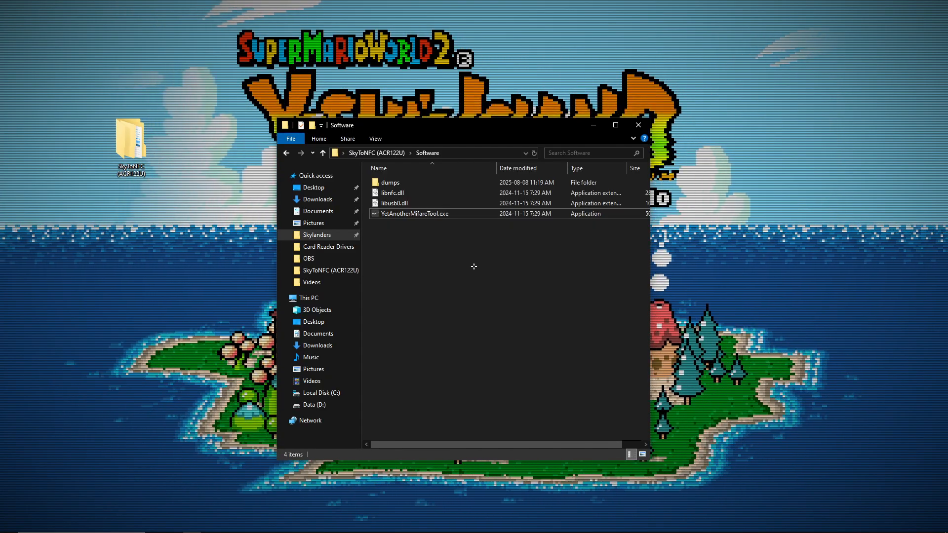
Launch SkylandersGUITool.exe from the Validity Check folder and return to SkyToNFC (ACR122U).
left_click(321, 152)
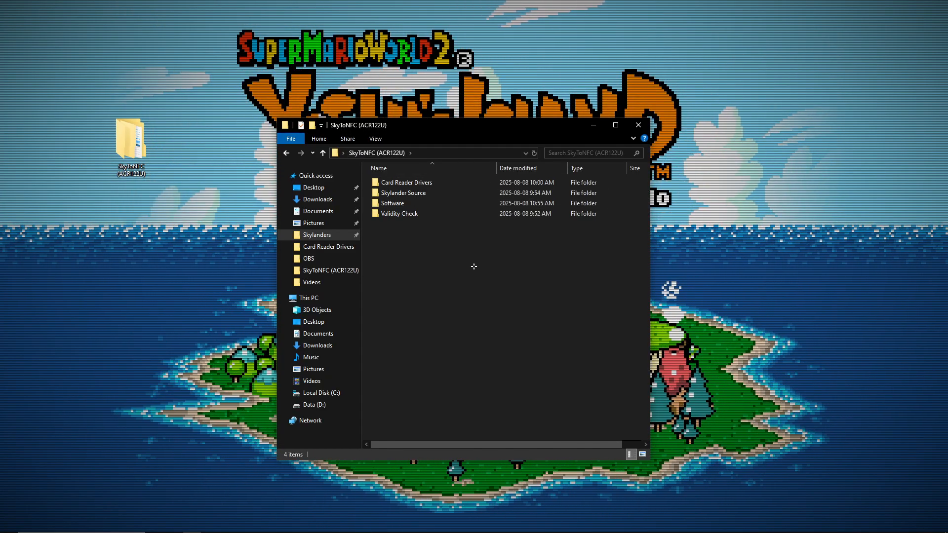
double_click(398, 213)
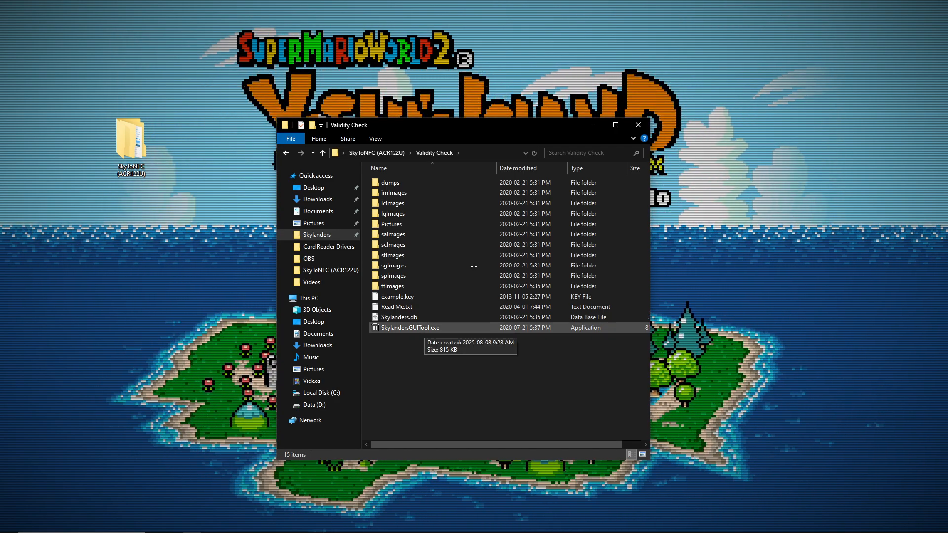
double_click(410, 327)
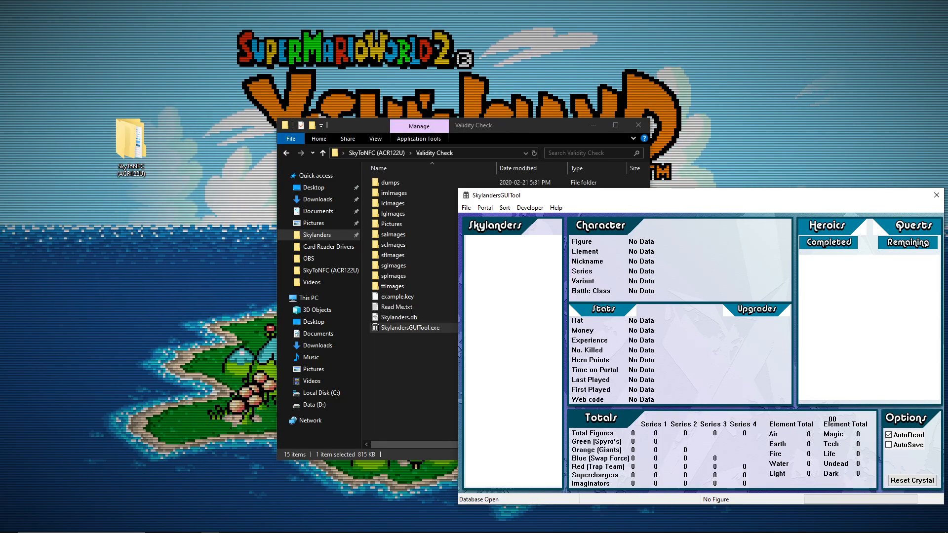
left_click(936, 194)
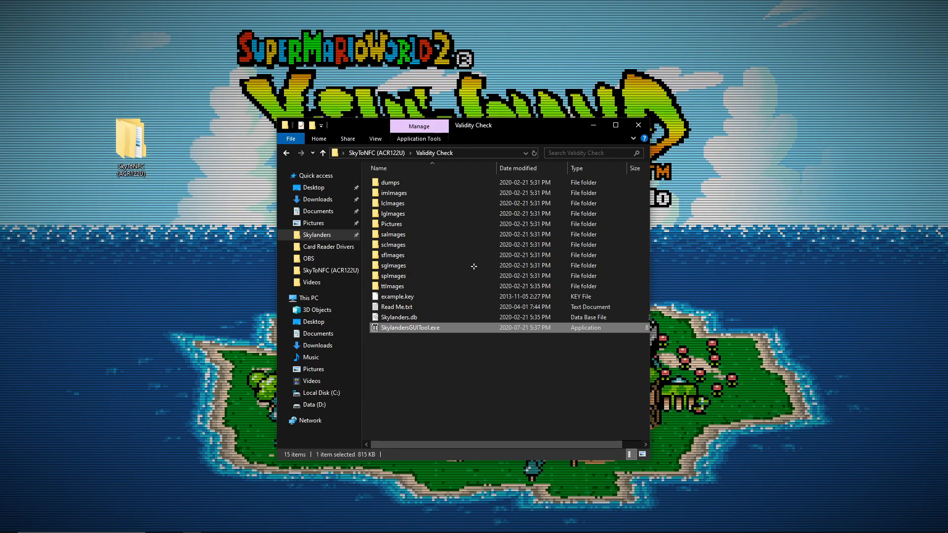
double_click(411, 327)
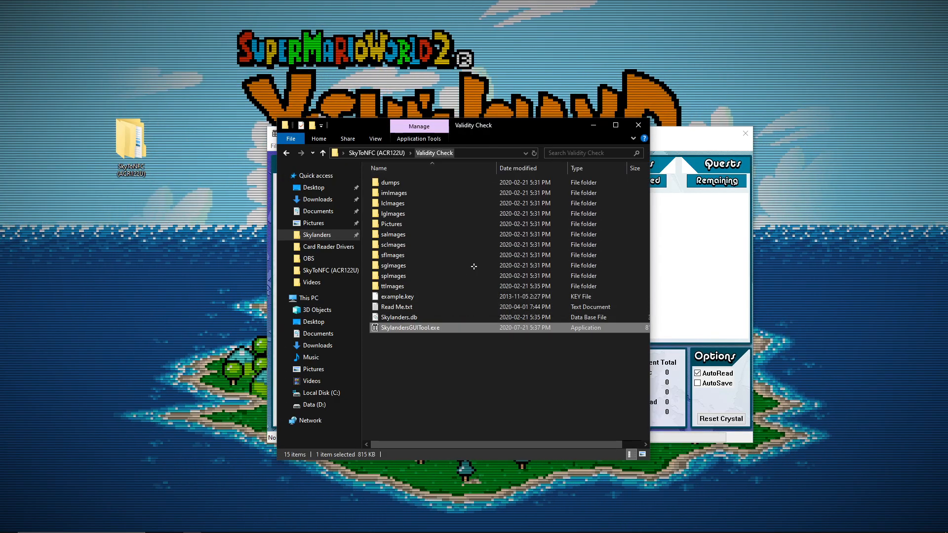
left_click(313, 152)
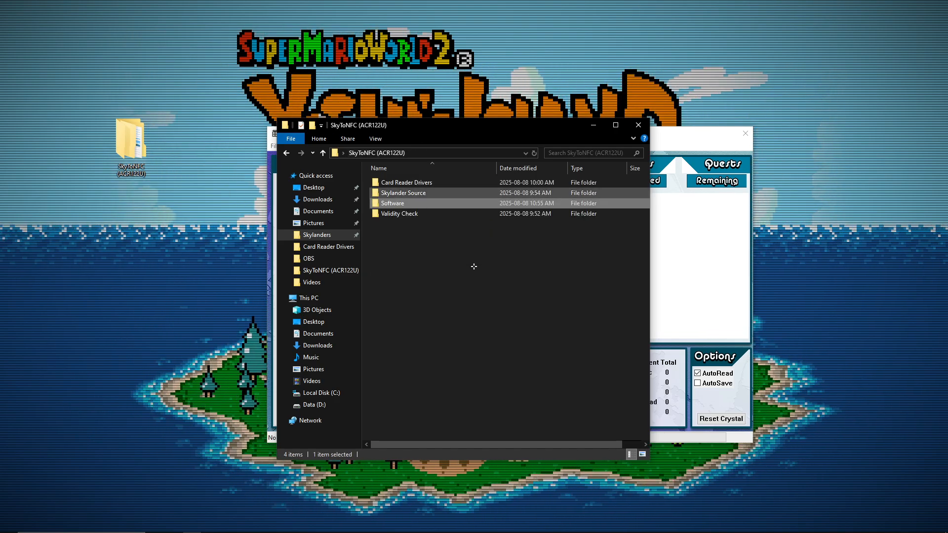
In Dolphin's Skylanders Portal manager, search 'doub' and create a new Double Trouble file.
right_click(394, 224)
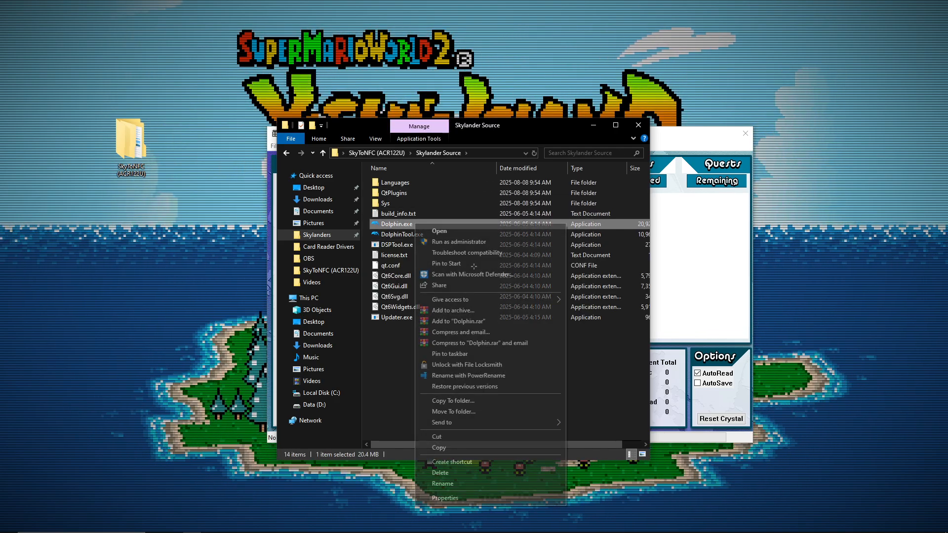
left_click(438, 231)
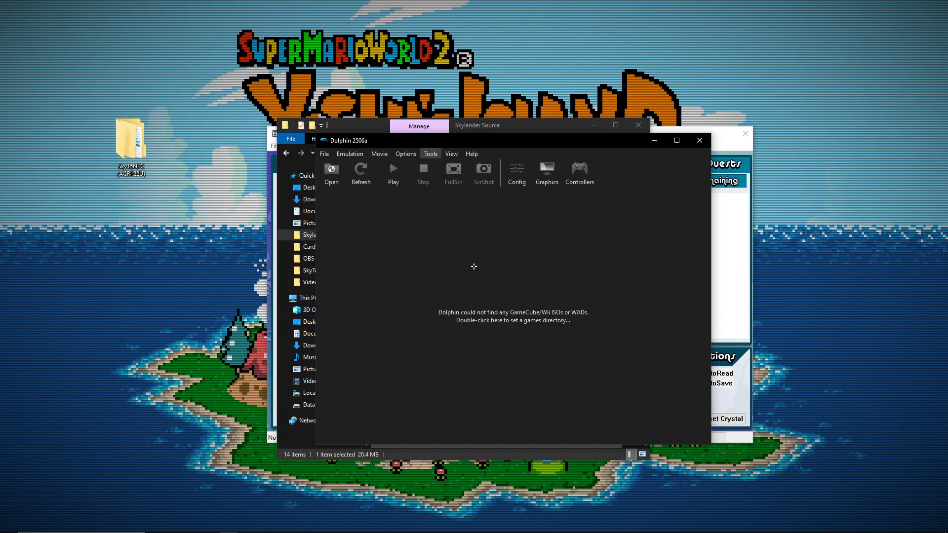
left_click(429, 154)
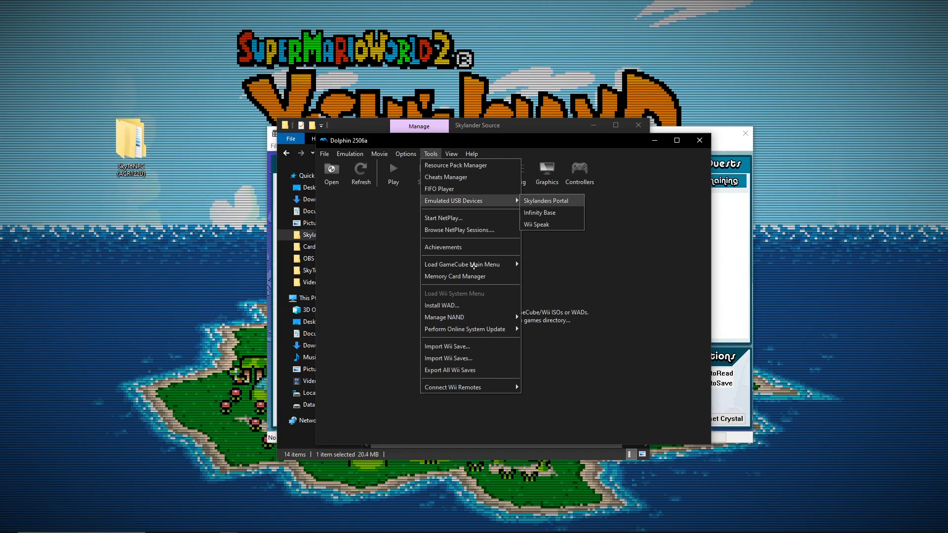
left_click(545, 201)
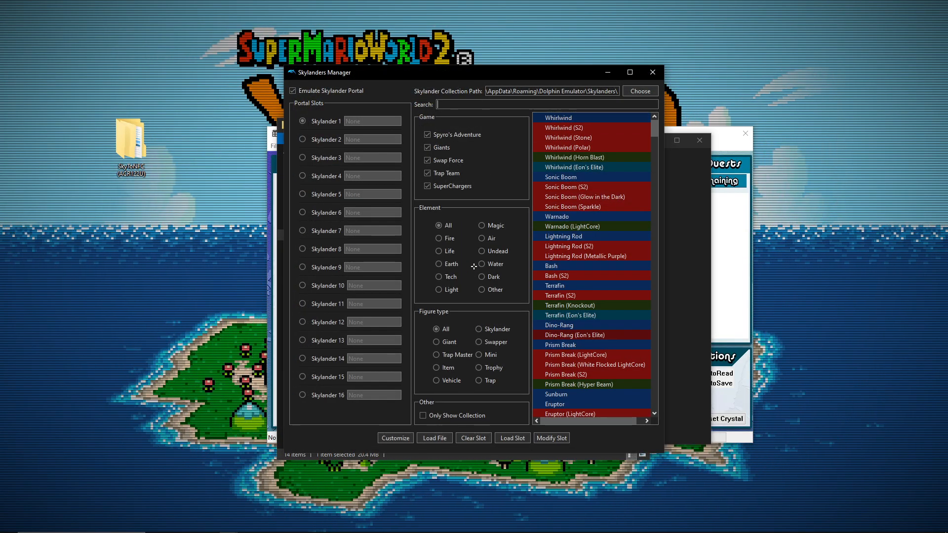
type("doub")
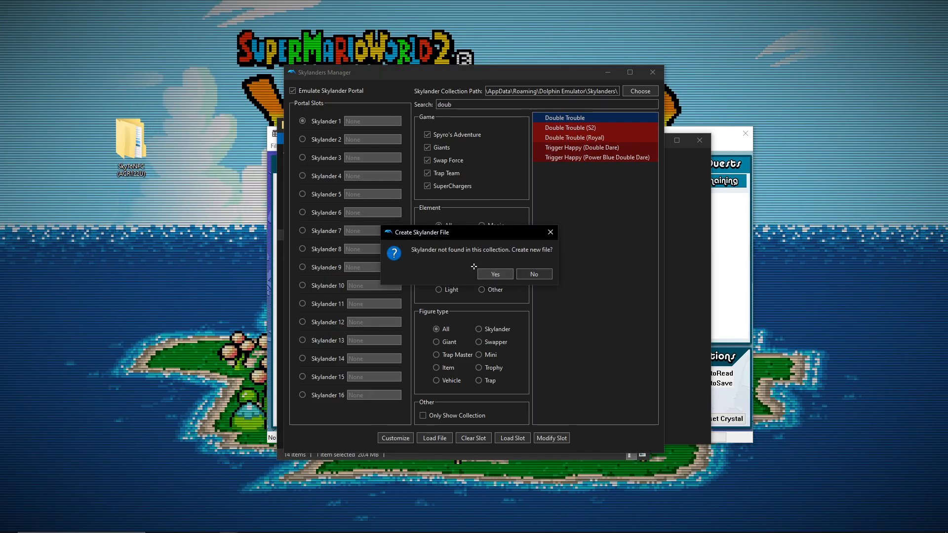
left_click(495, 274)
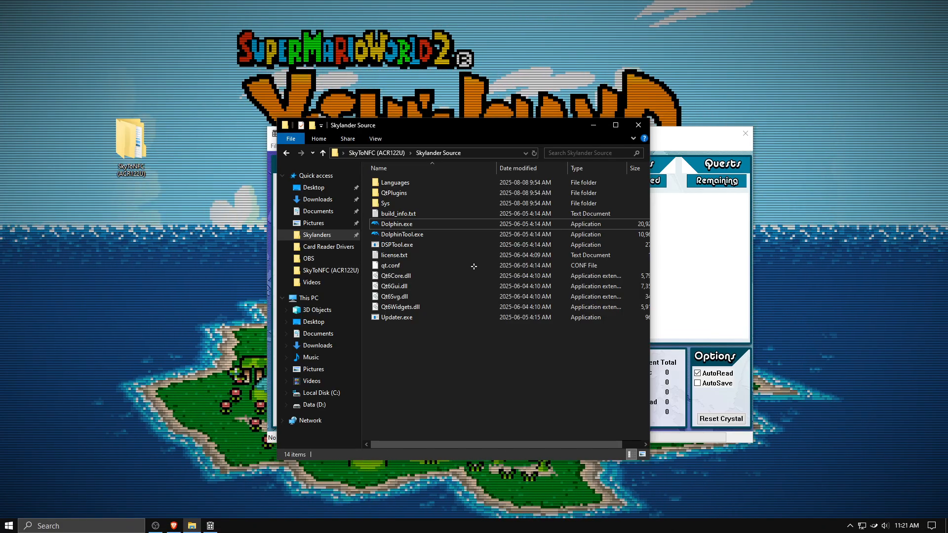
Rename Double Trouble.sky to Double Trouble.dump in Dolphin's Skylanders folder, accepting the extension warning.
left_click(317, 235)
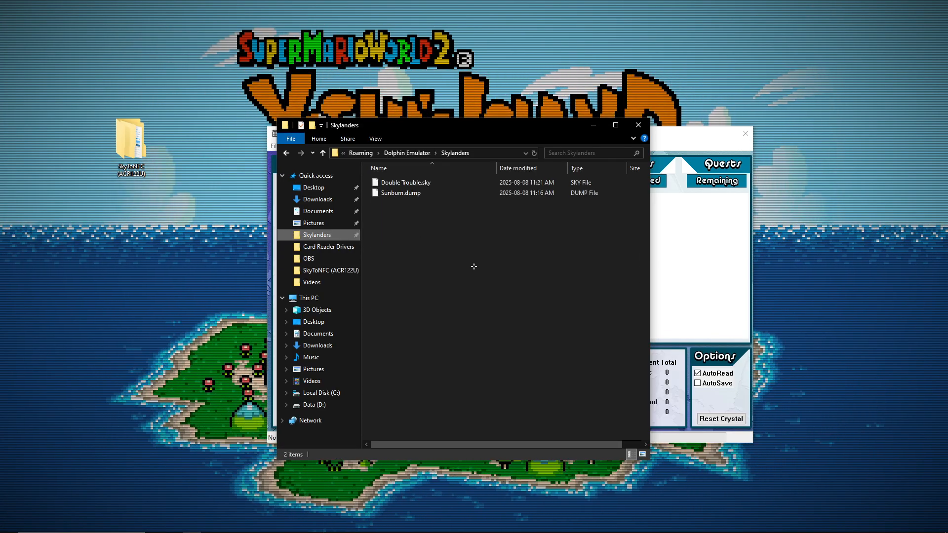
left_click(404, 182)
type("dump")
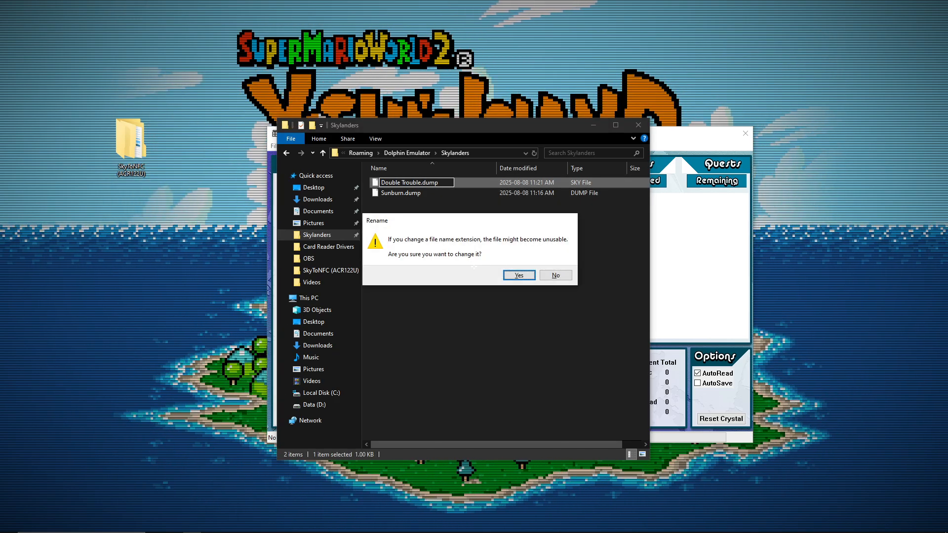
left_click(518, 276)
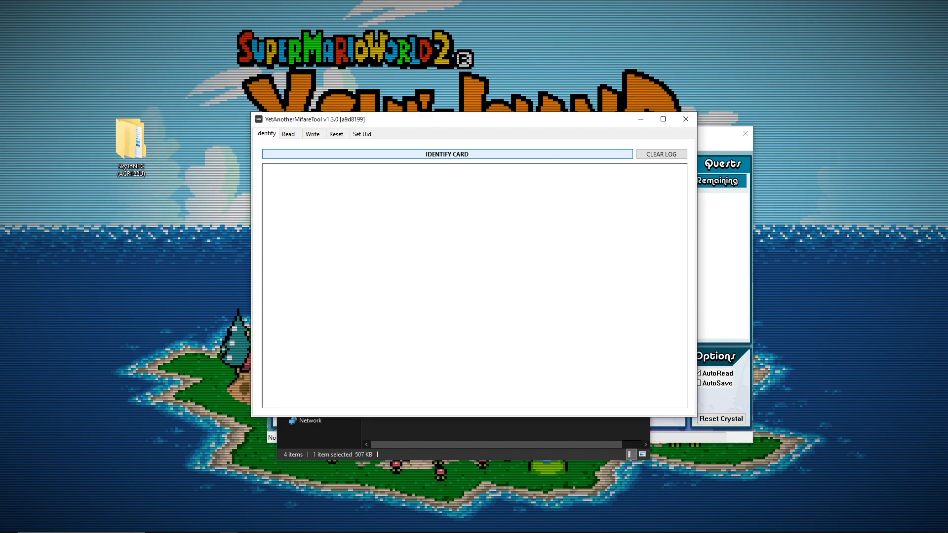
Select Double Trouble.dump as the dump and write it onto the card.
left_click(335, 134)
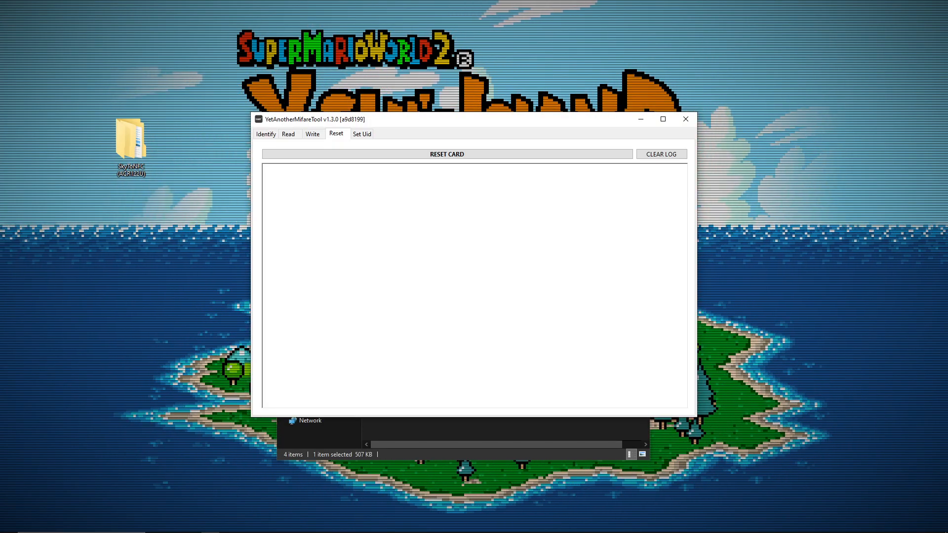
left_click(266, 134)
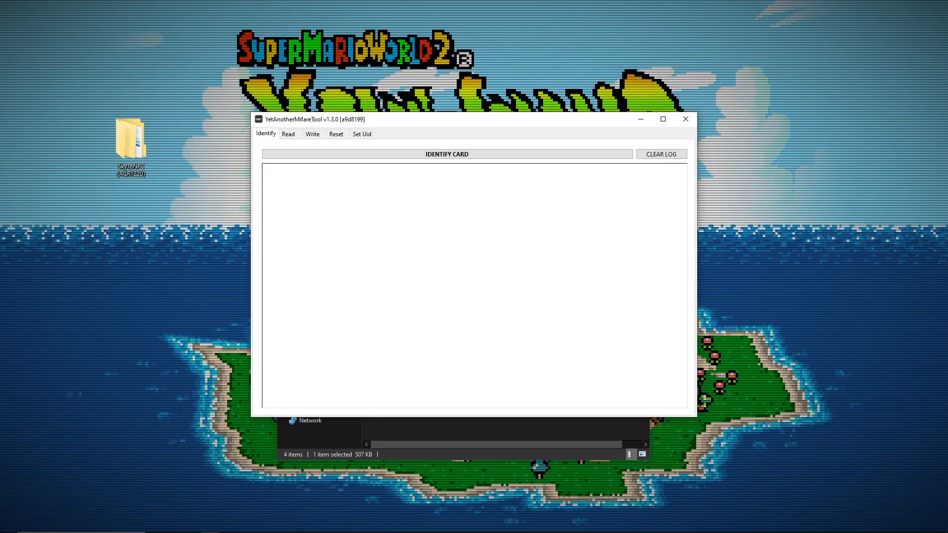
left_click(288, 133)
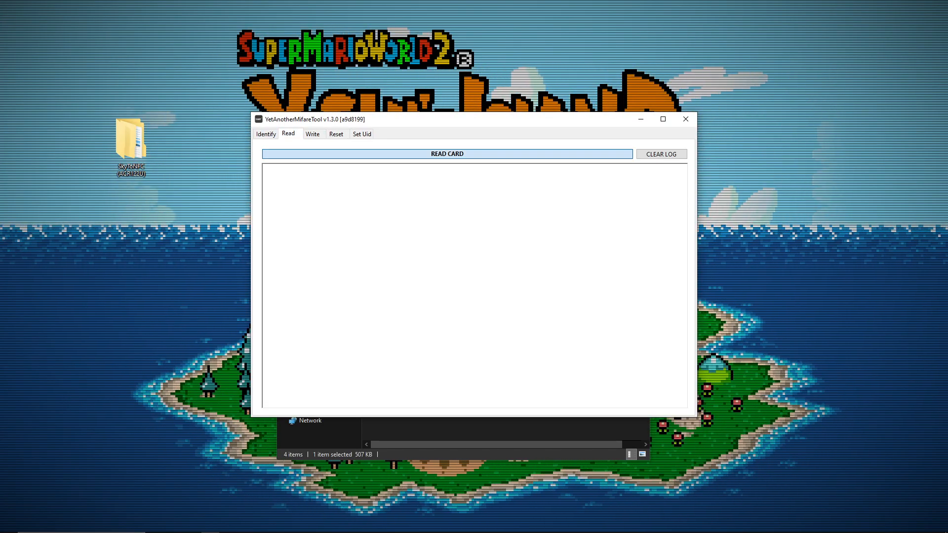
left_click(313, 133)
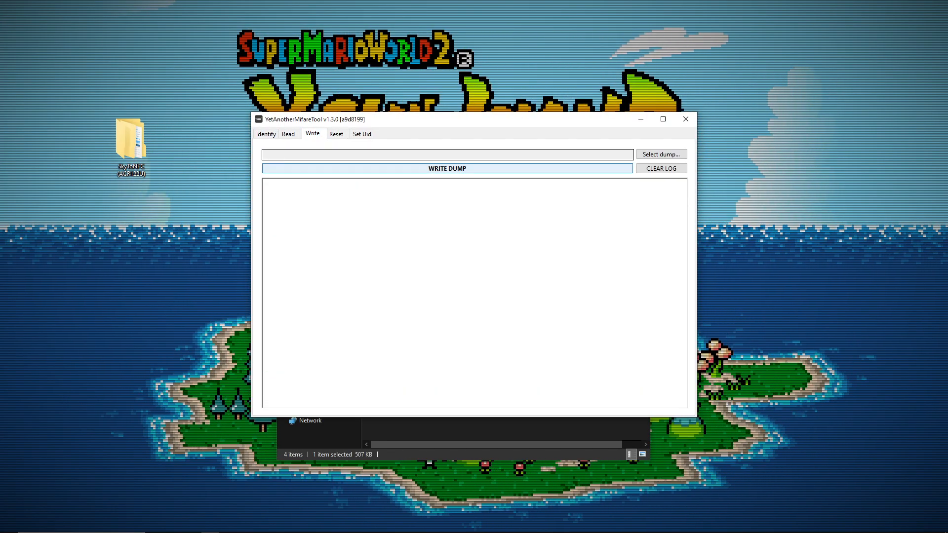
left_click(660, 154)
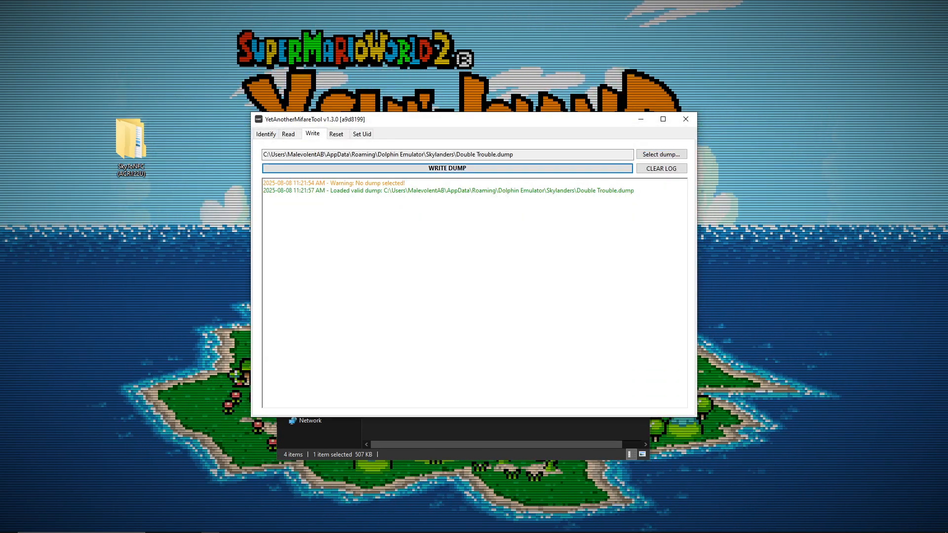
left_click(446, 168)
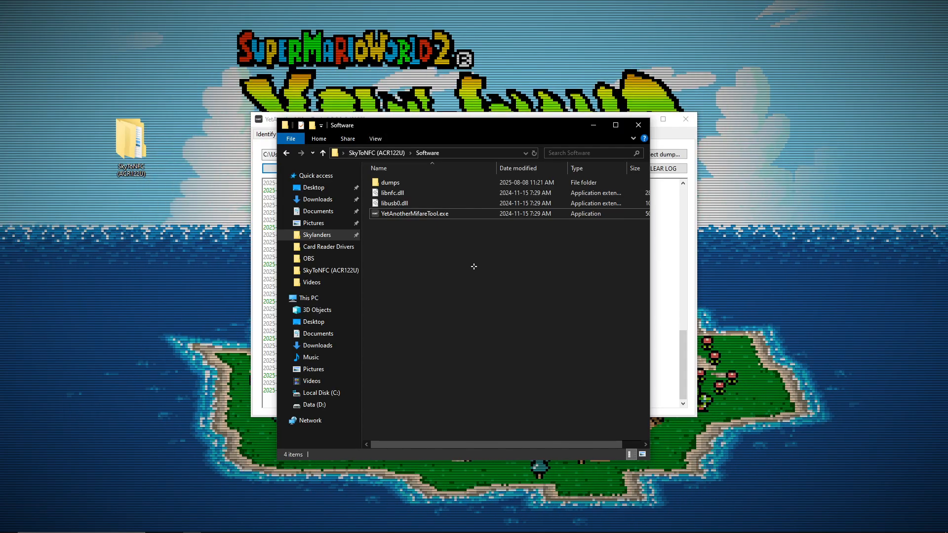
Navigate from Software back toward SkyToNFC (ACR122U) and the Validity Check folder.
left_click(322, 152)
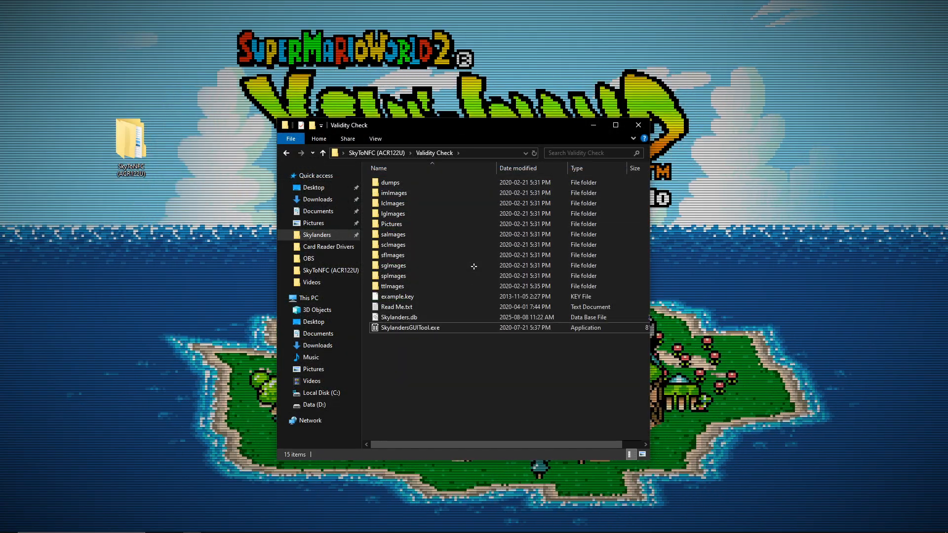
Return to the SkyToNFC (ACR122U) folder and close File Explorer.
left_click(321, 152)
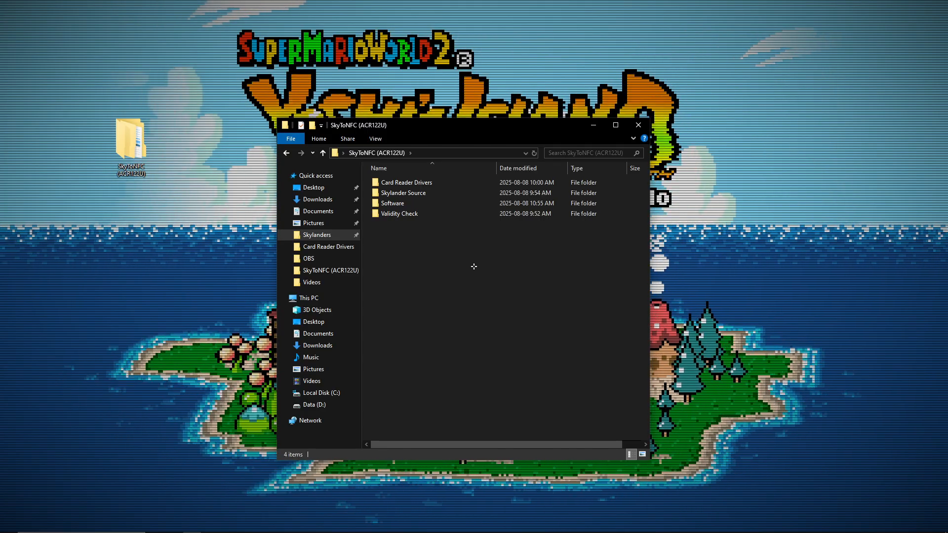
left_click(638, 125)
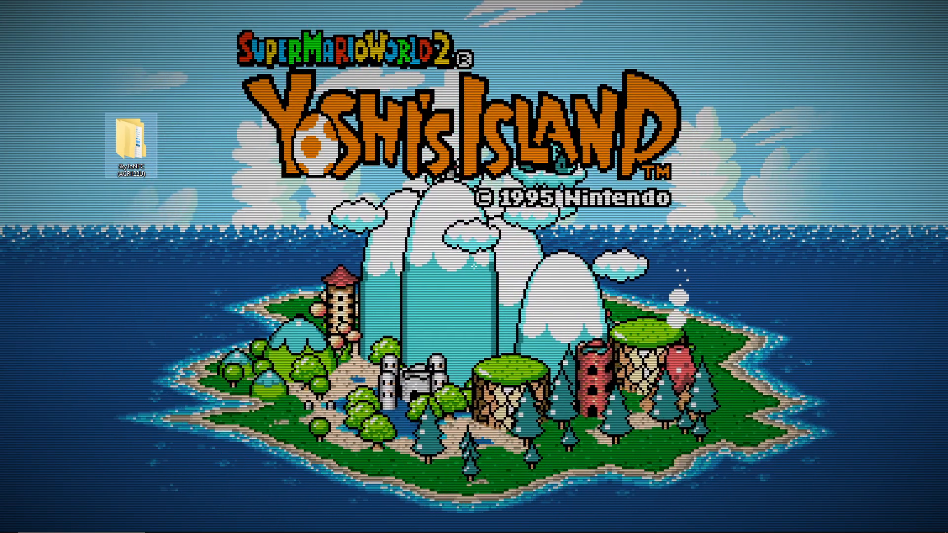